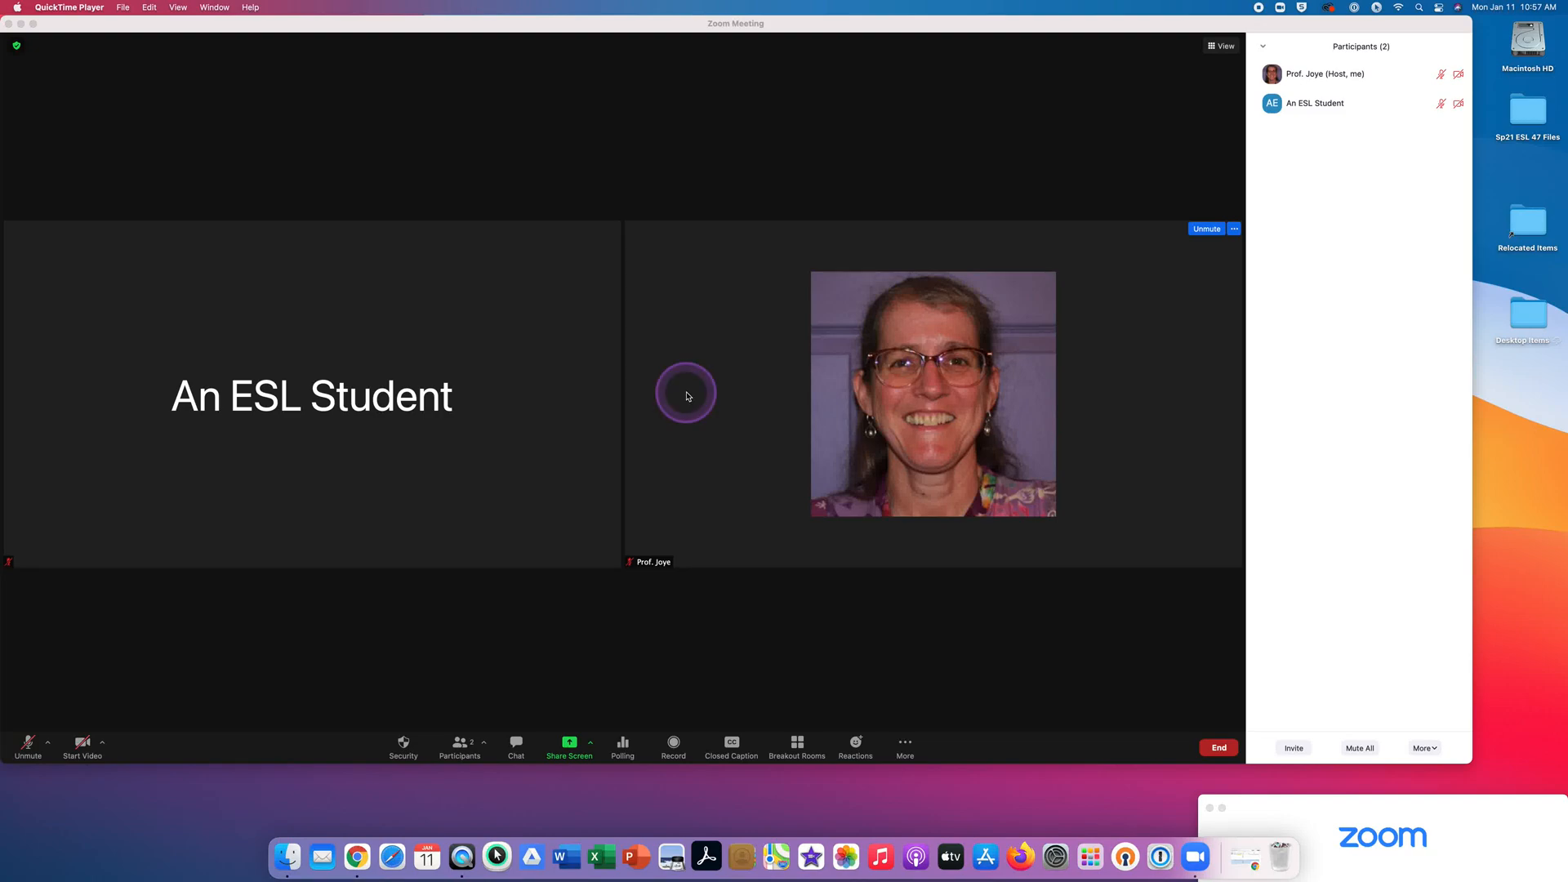
Point out the Unmute and Start Video toolbar buttons, then unmute the microphone.
left_click(27, 747)
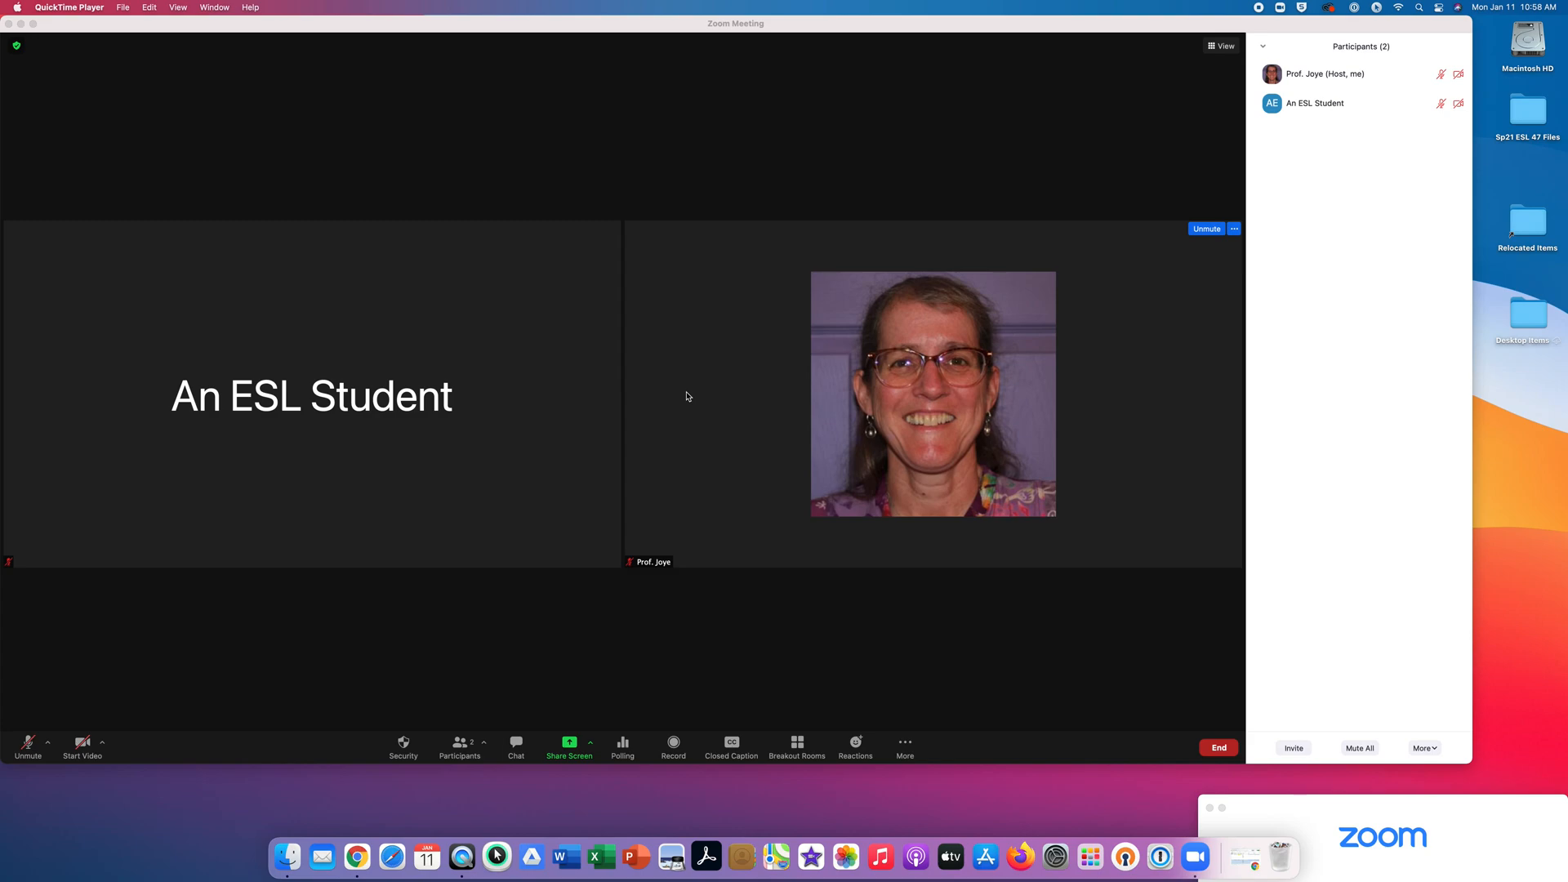
left_click(591, 443)
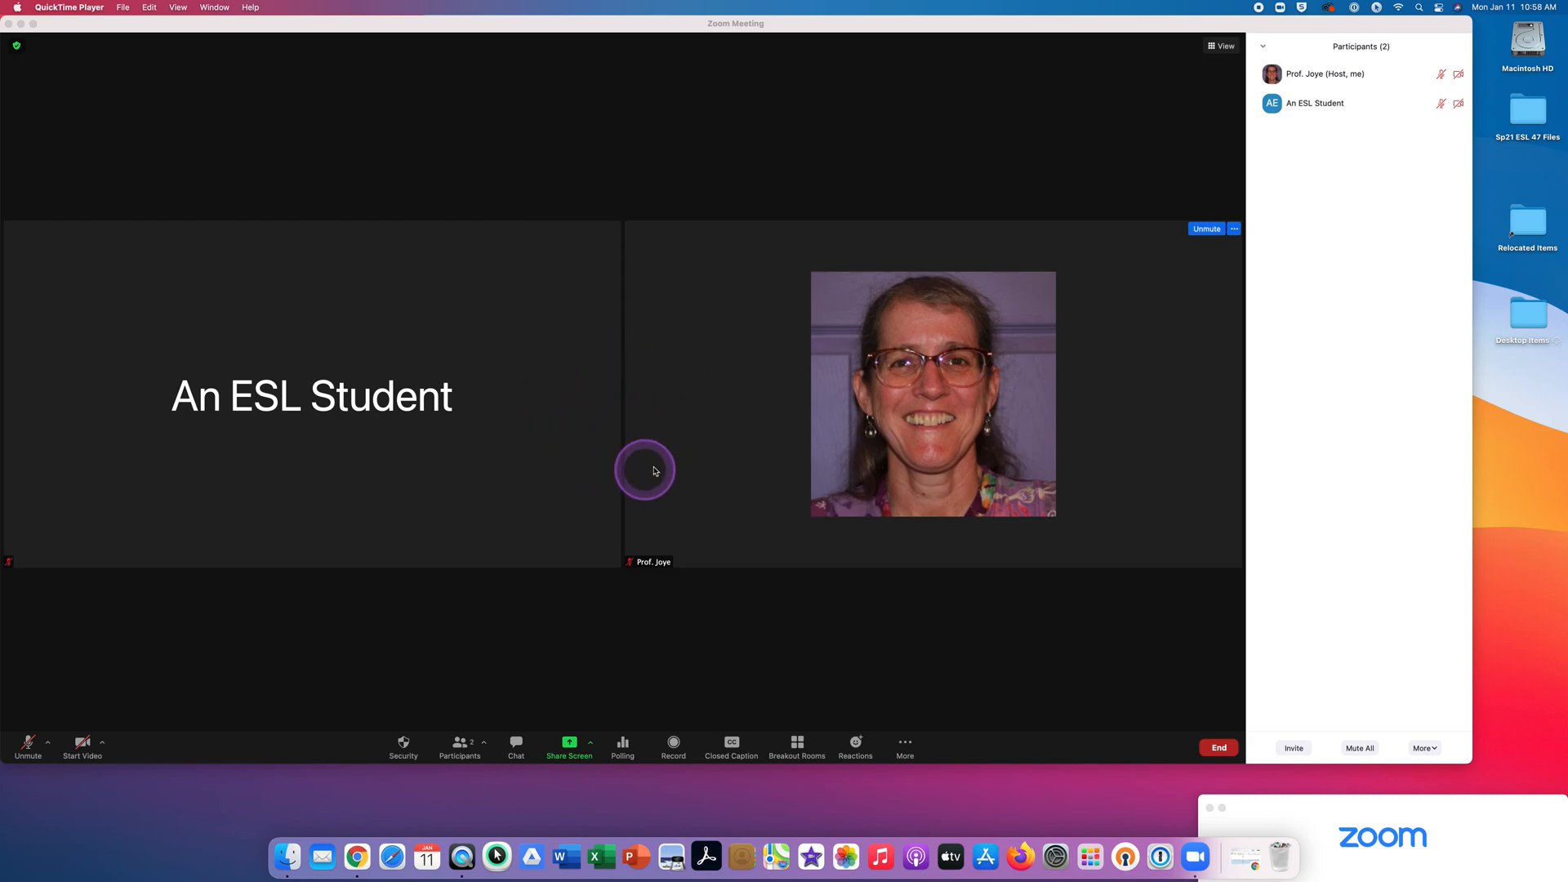
mouse_move(694, 410)
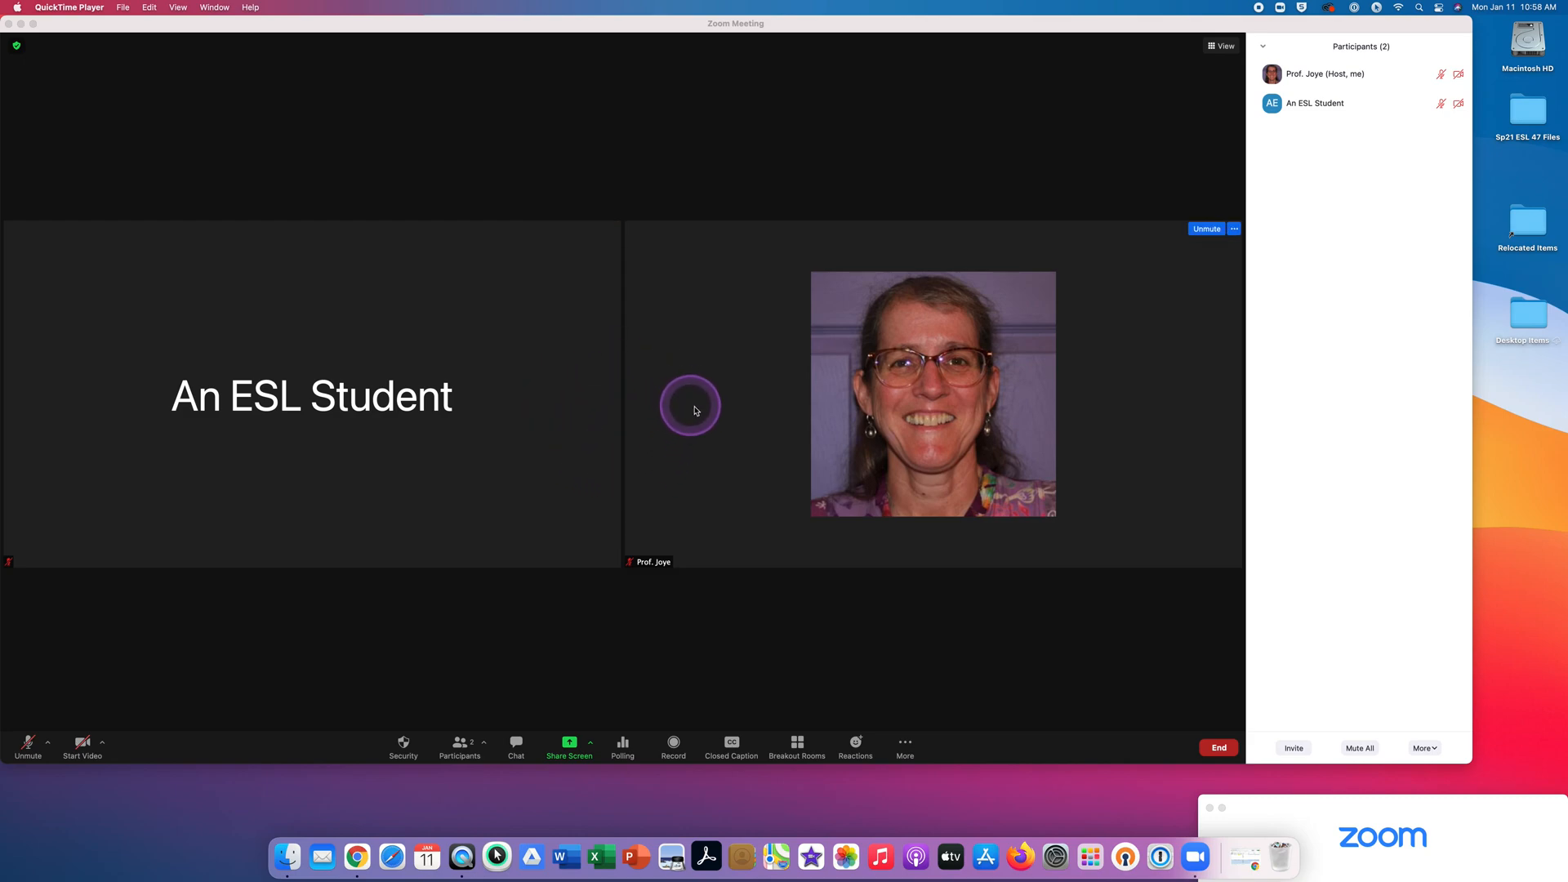
mouse_move(717, 414)
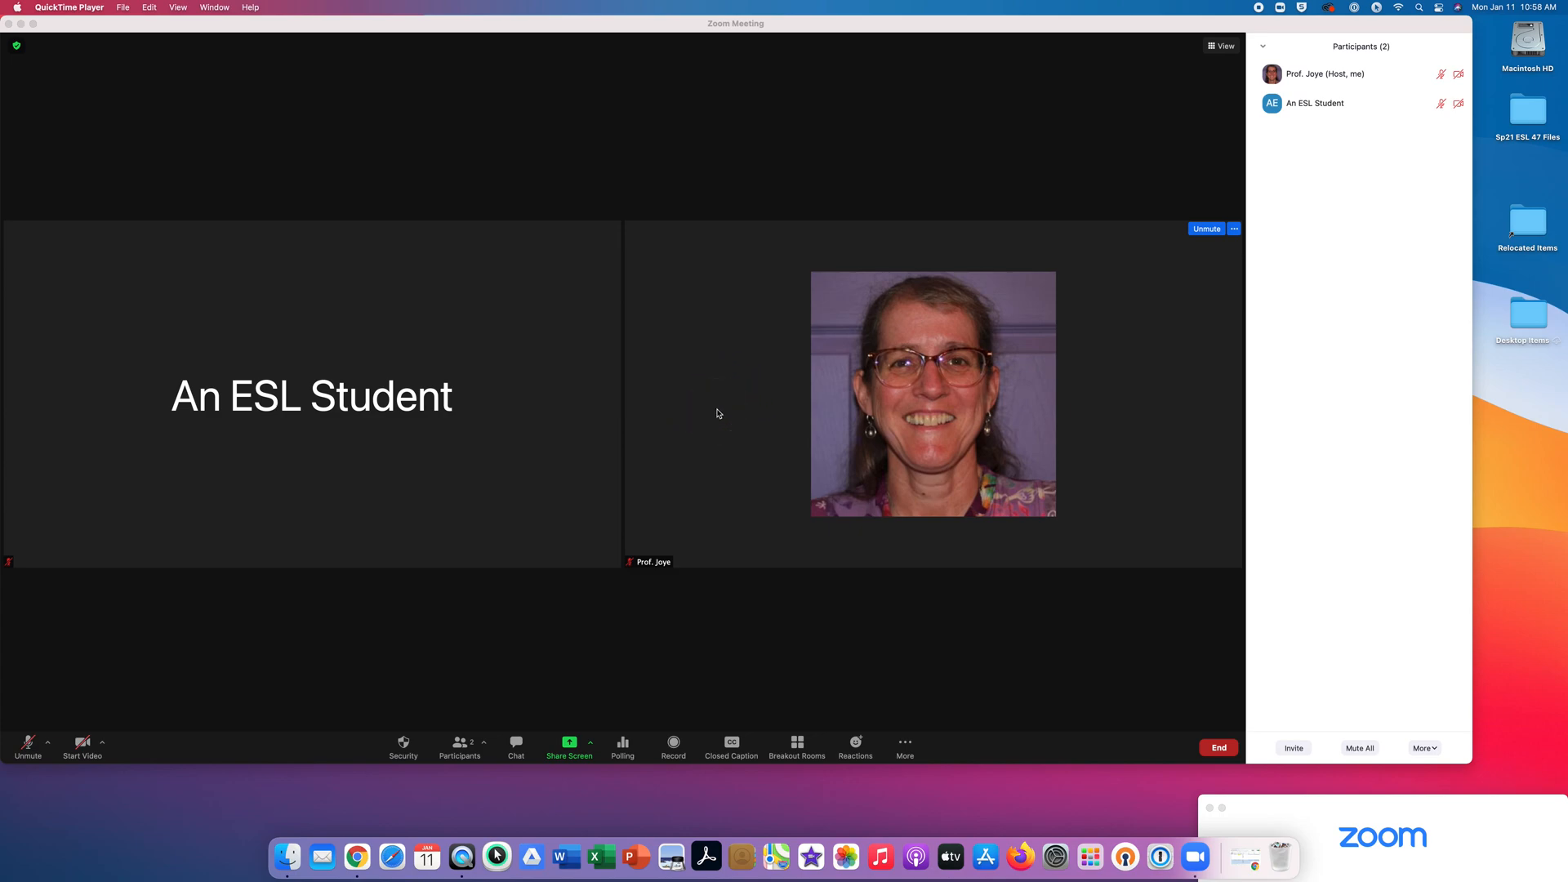
left_click(629, 410)
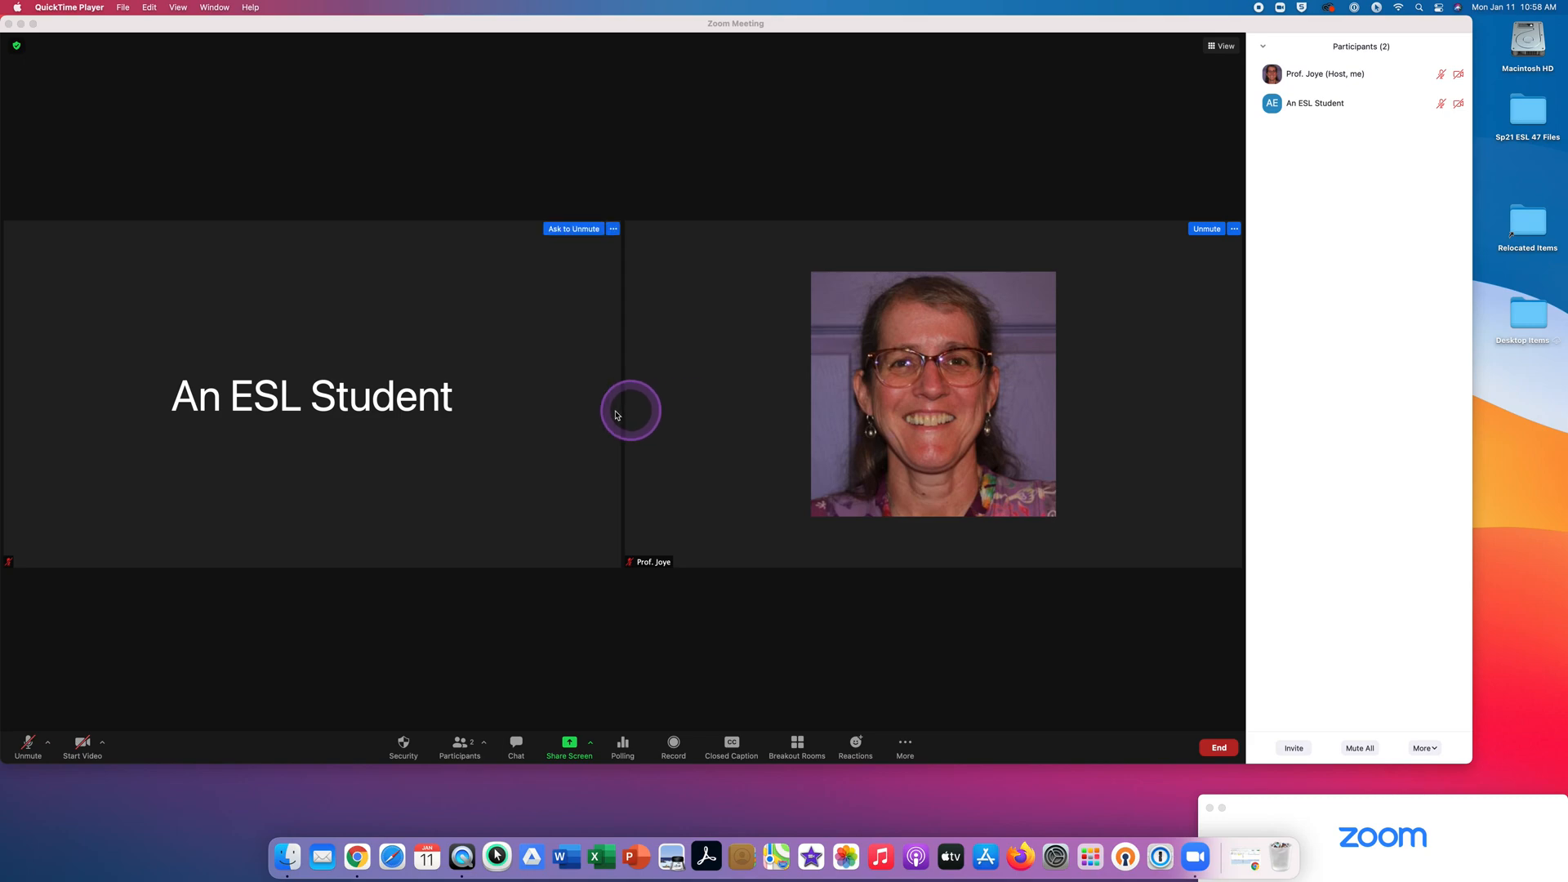
mouse_move(513, 422)
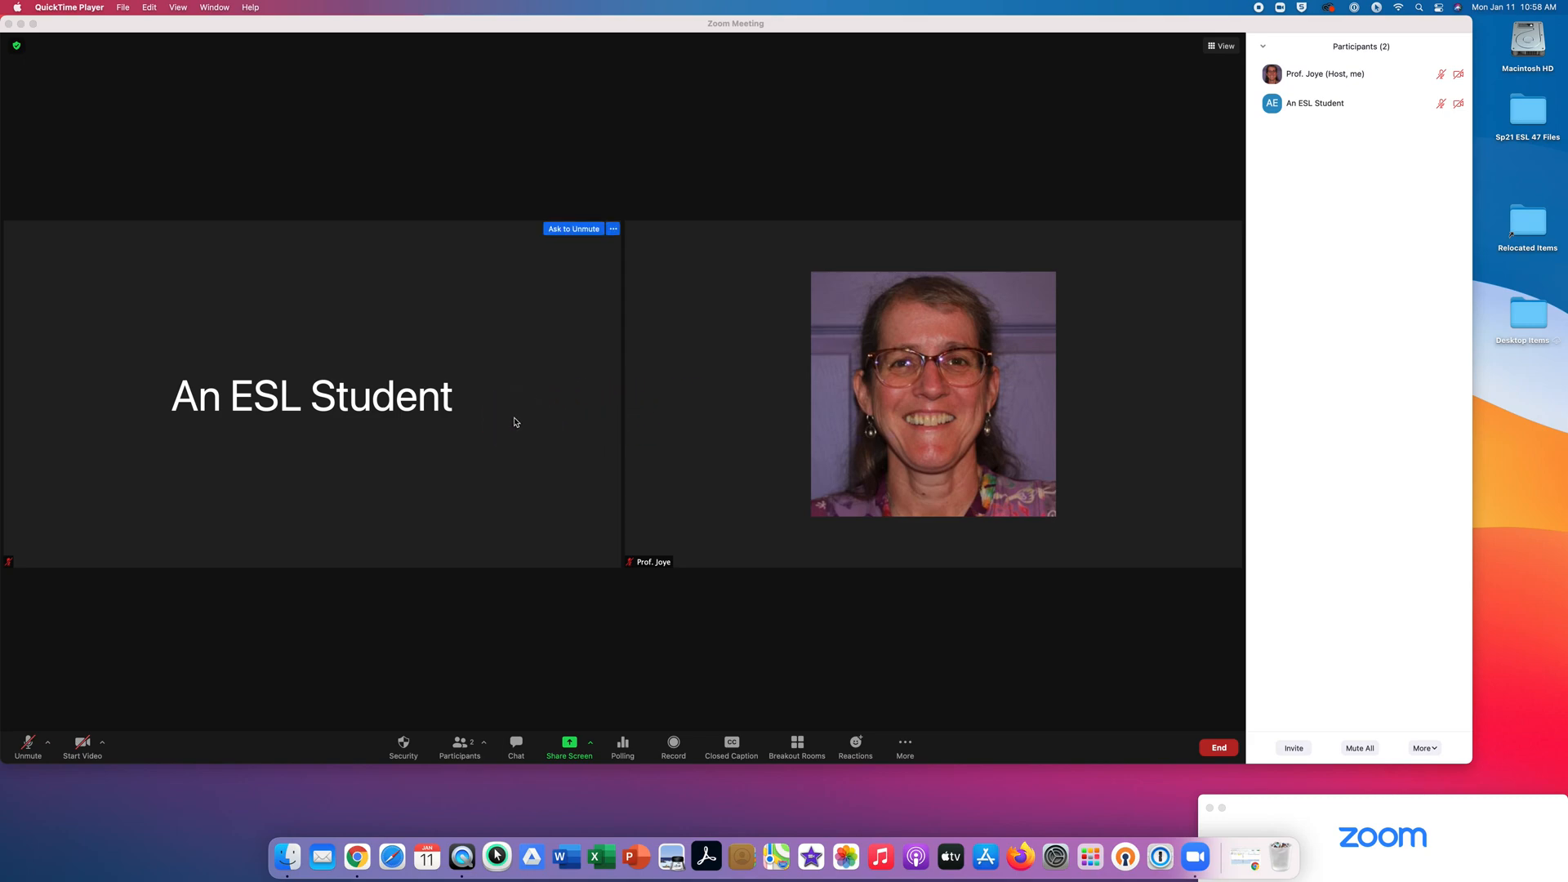
left_click(641, 450)
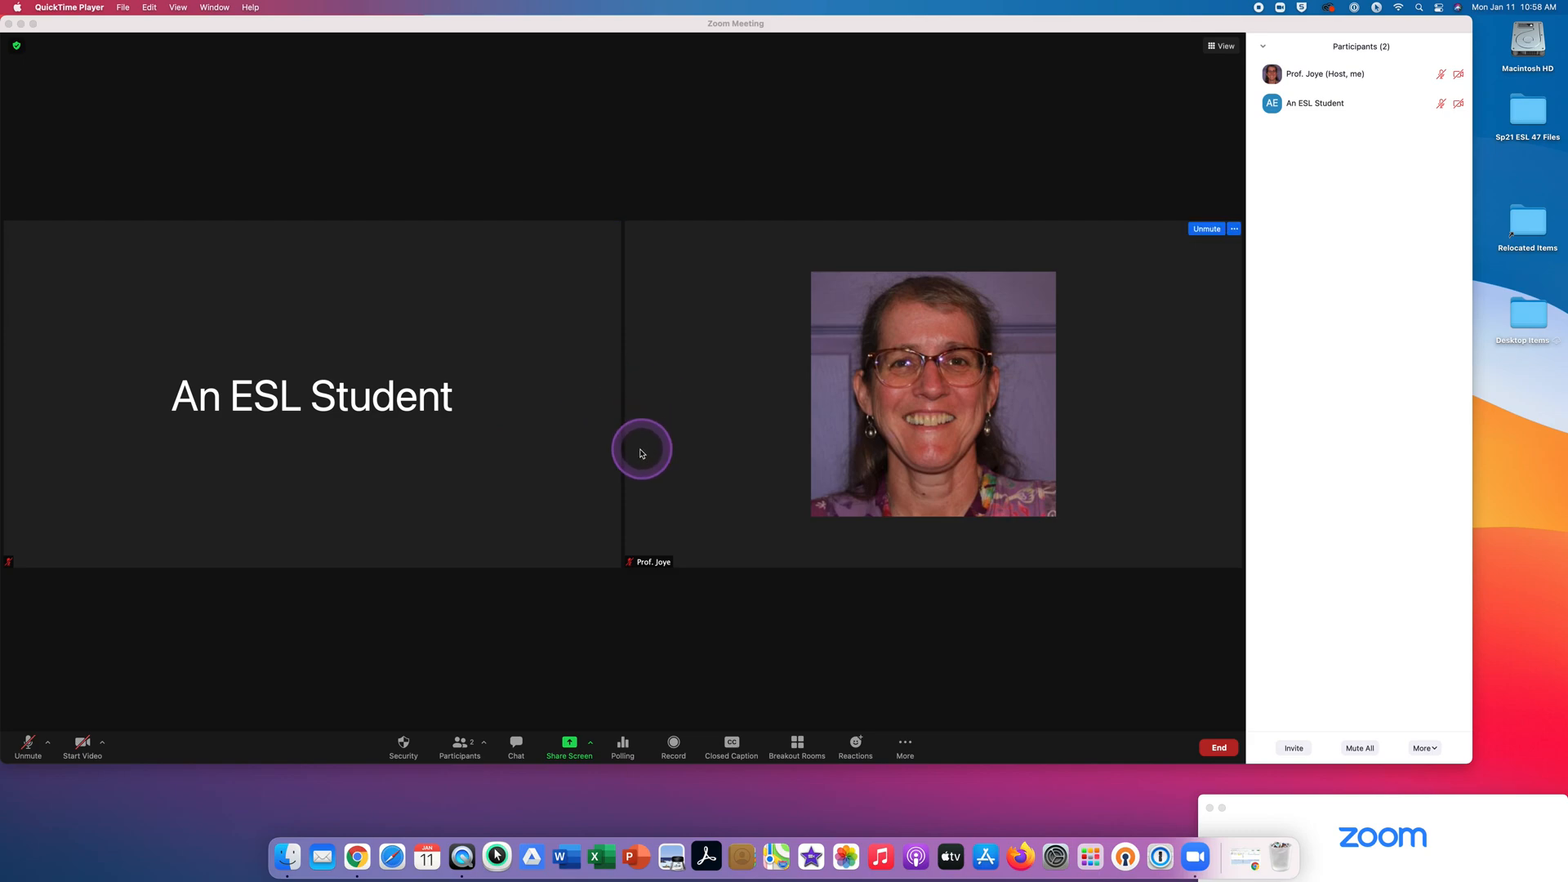
mouse_move(615, 424)
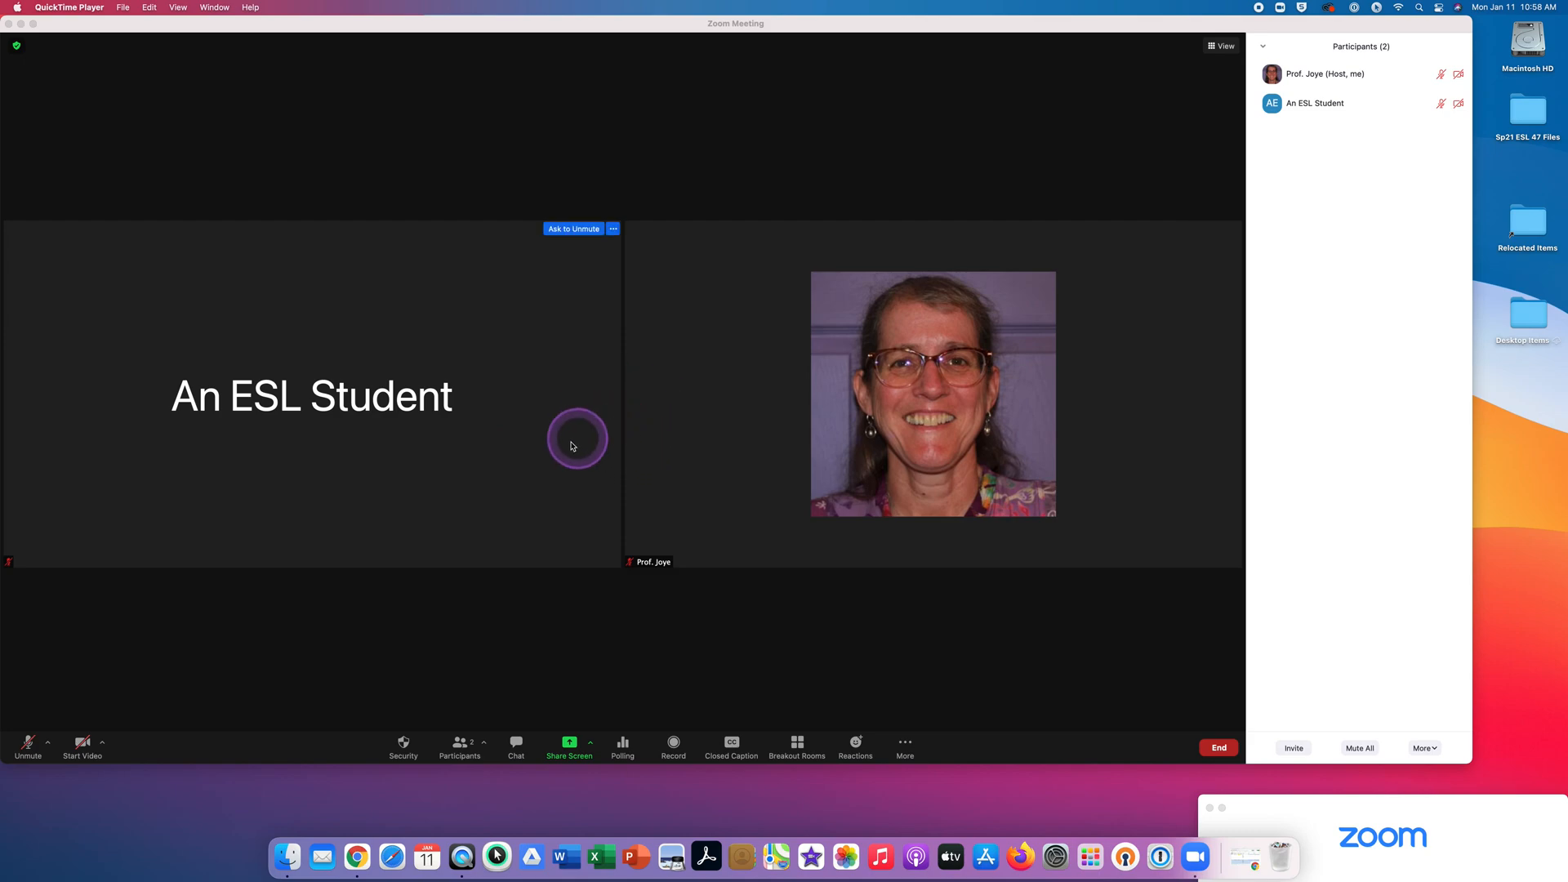
mouse_move(127, 646)
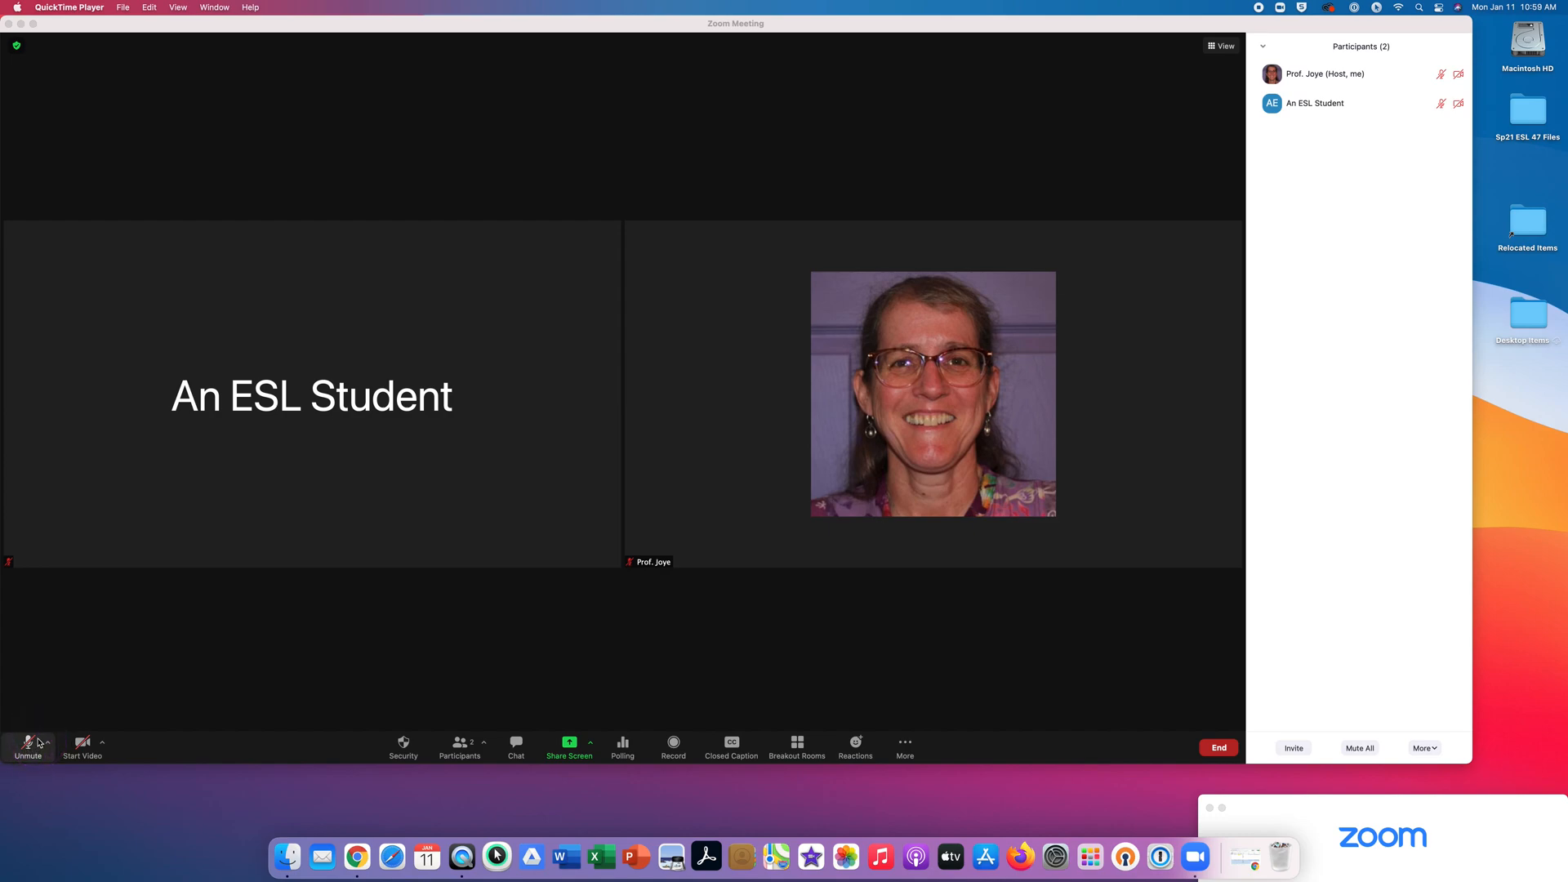
left_click(82, 742)
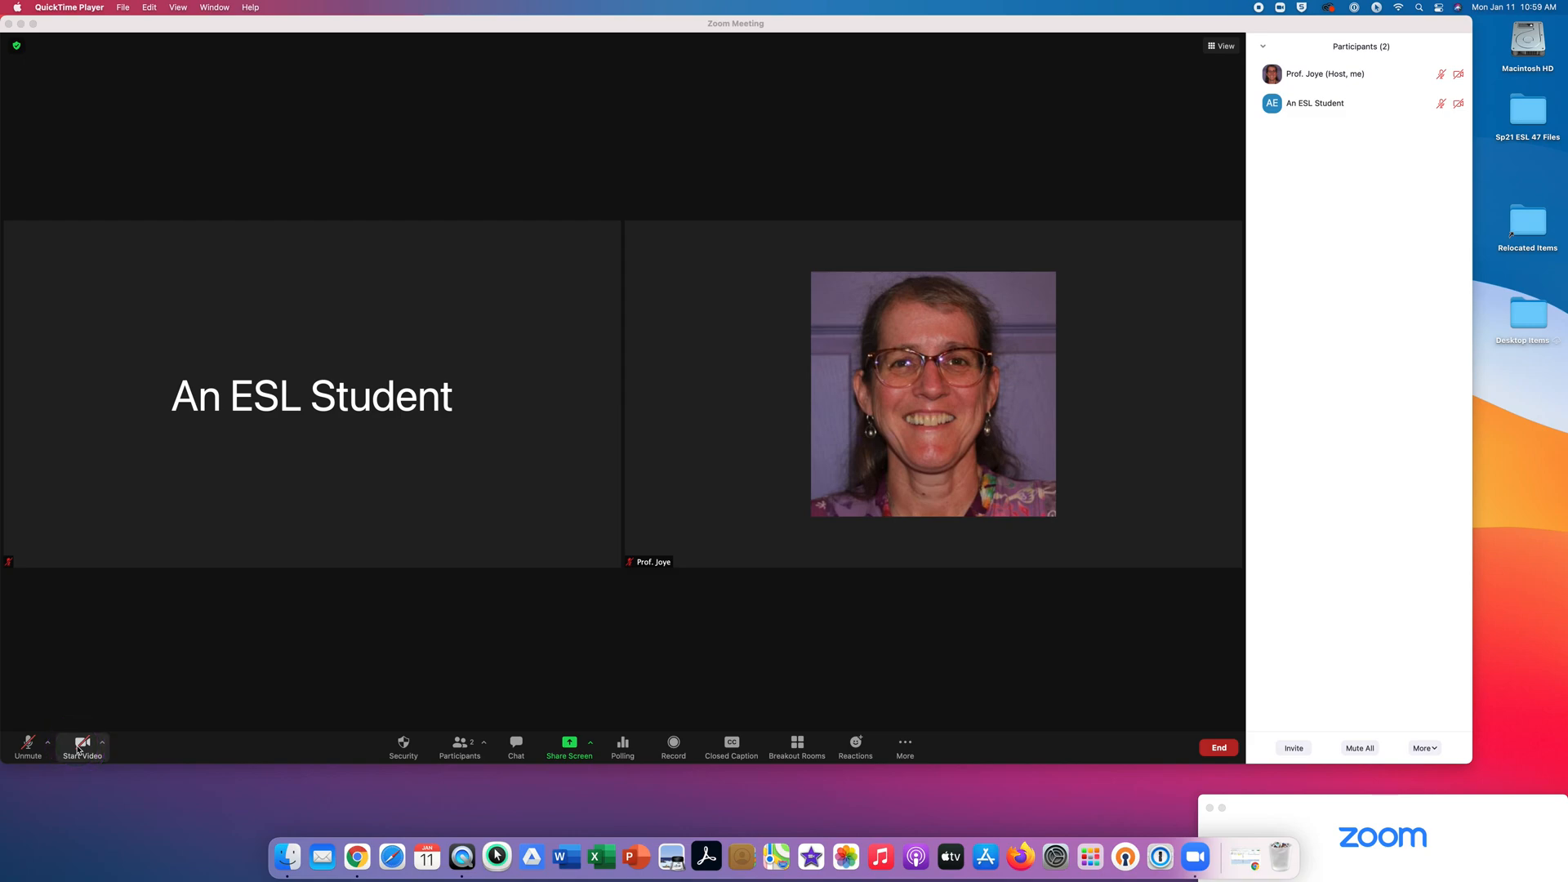
left_click(82, 743)
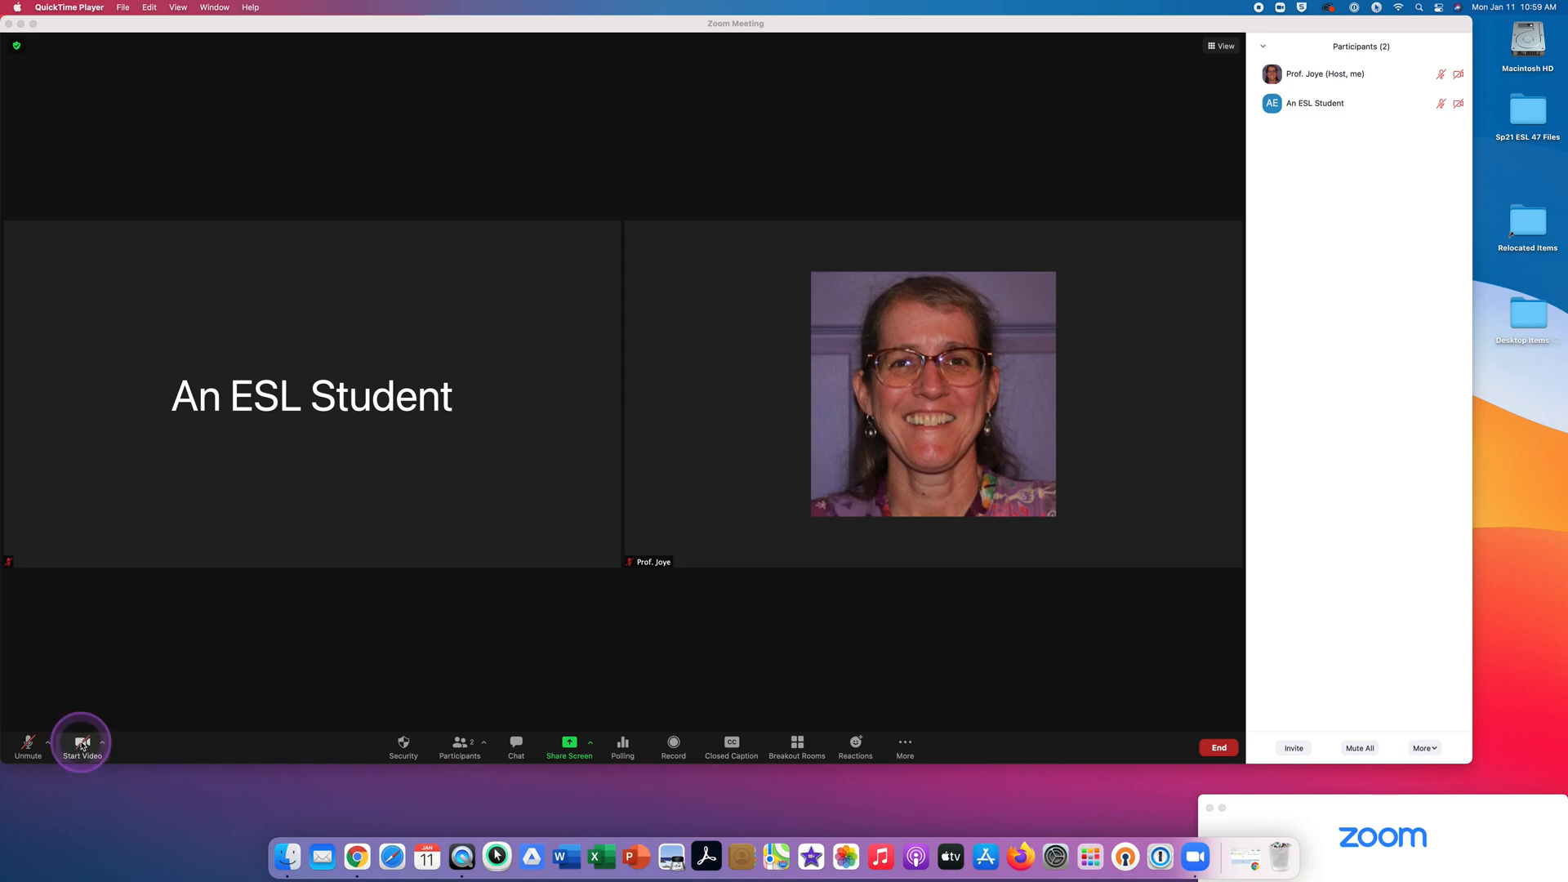
mouse_move(760, 479)
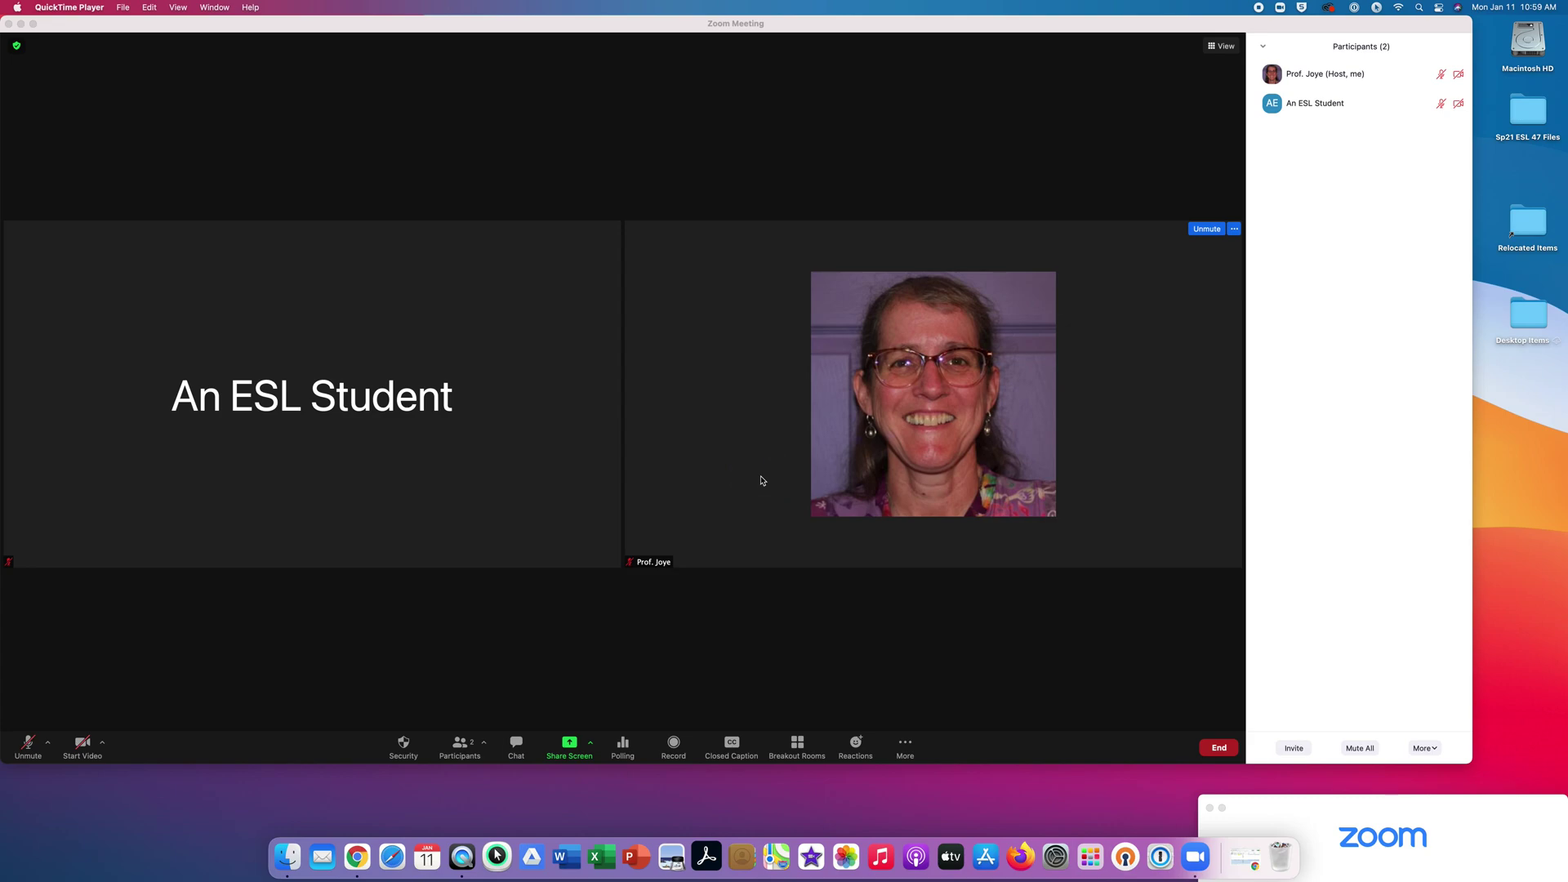
left_click(758, 479)
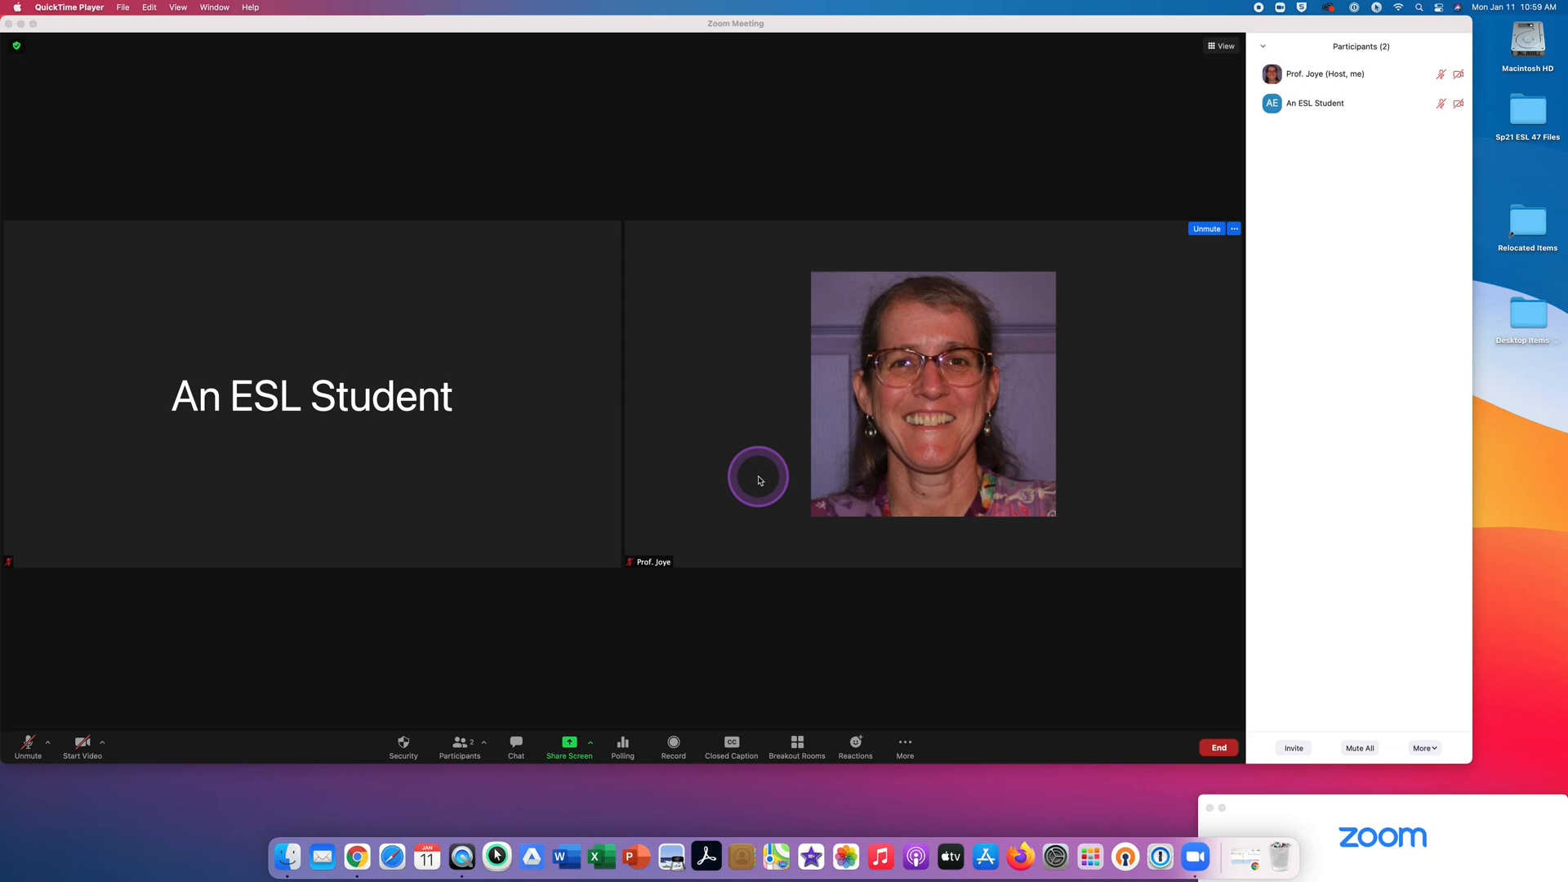
mouse_move(694, 504)
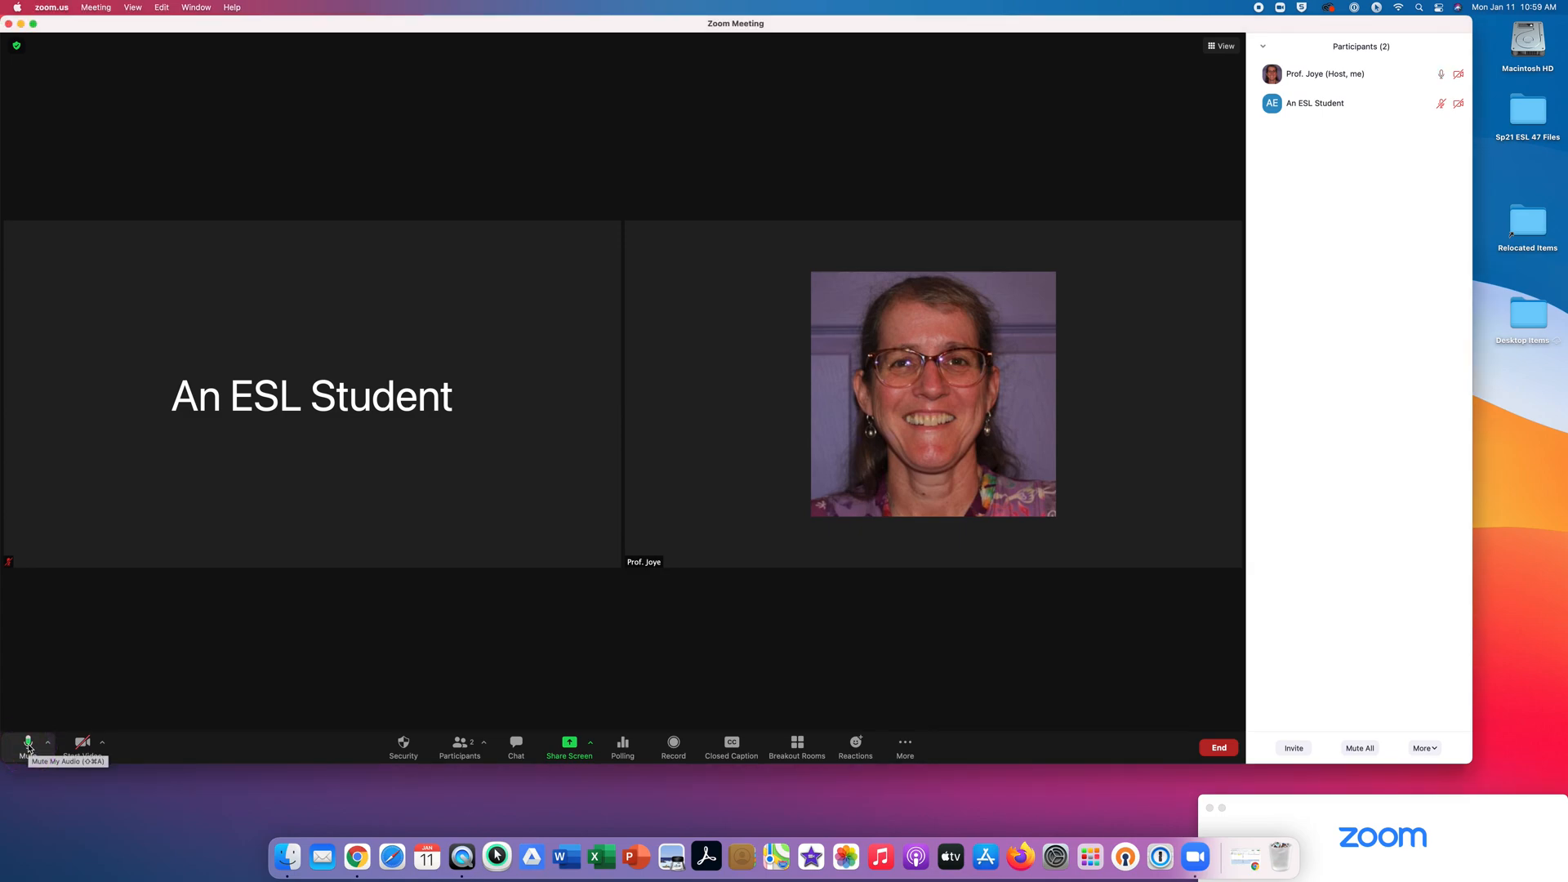
Mute the microphone, then turn the camera on and back off.
left_click(27, 743)
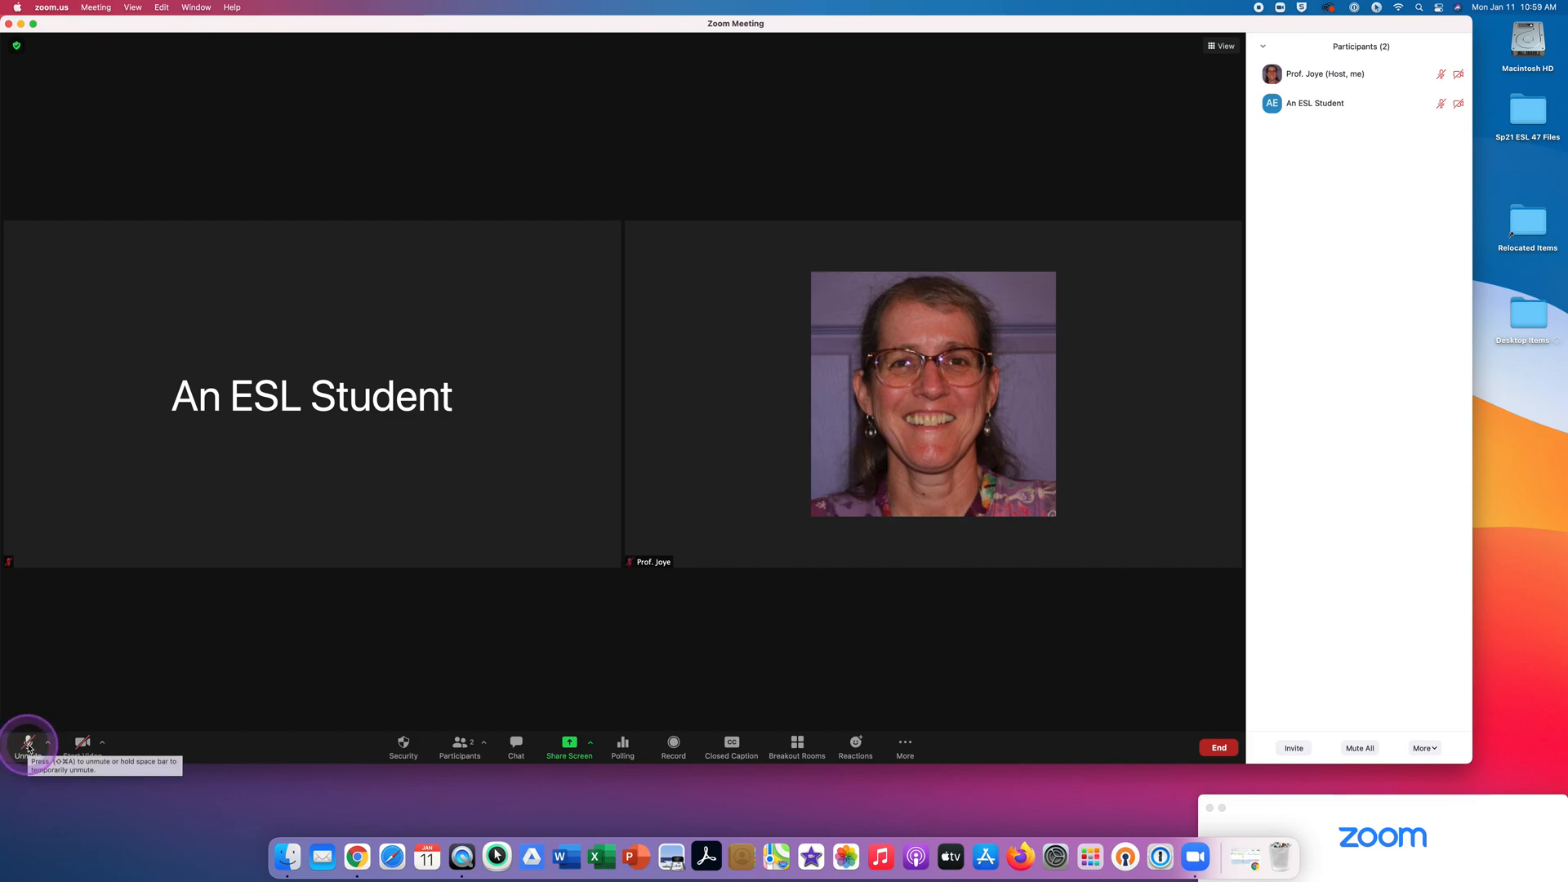
left_click(20, 742)
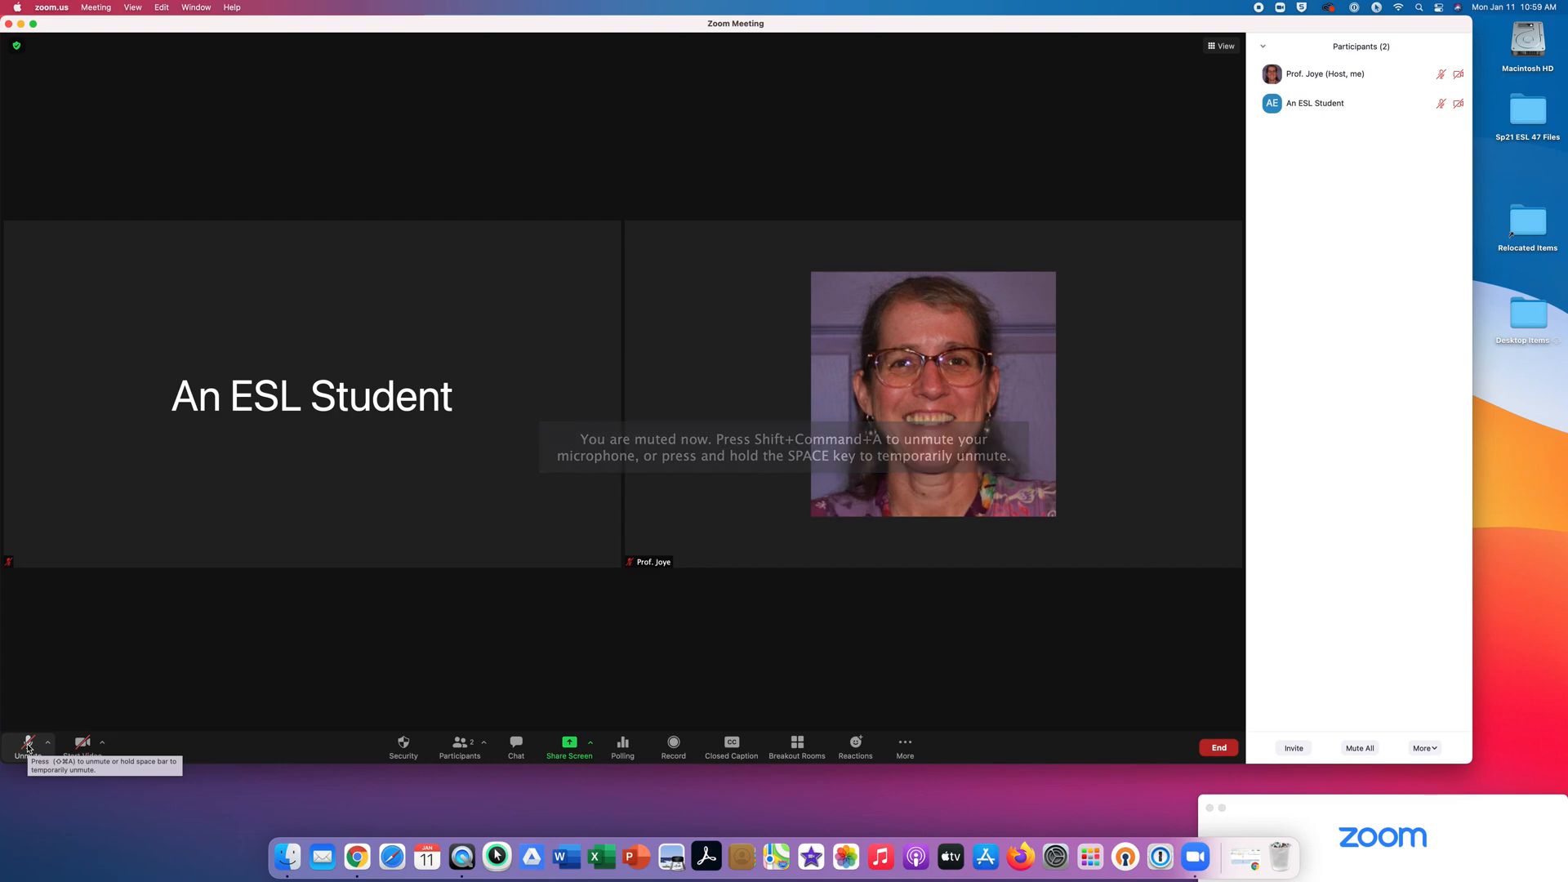
mouse_move(84, 742)
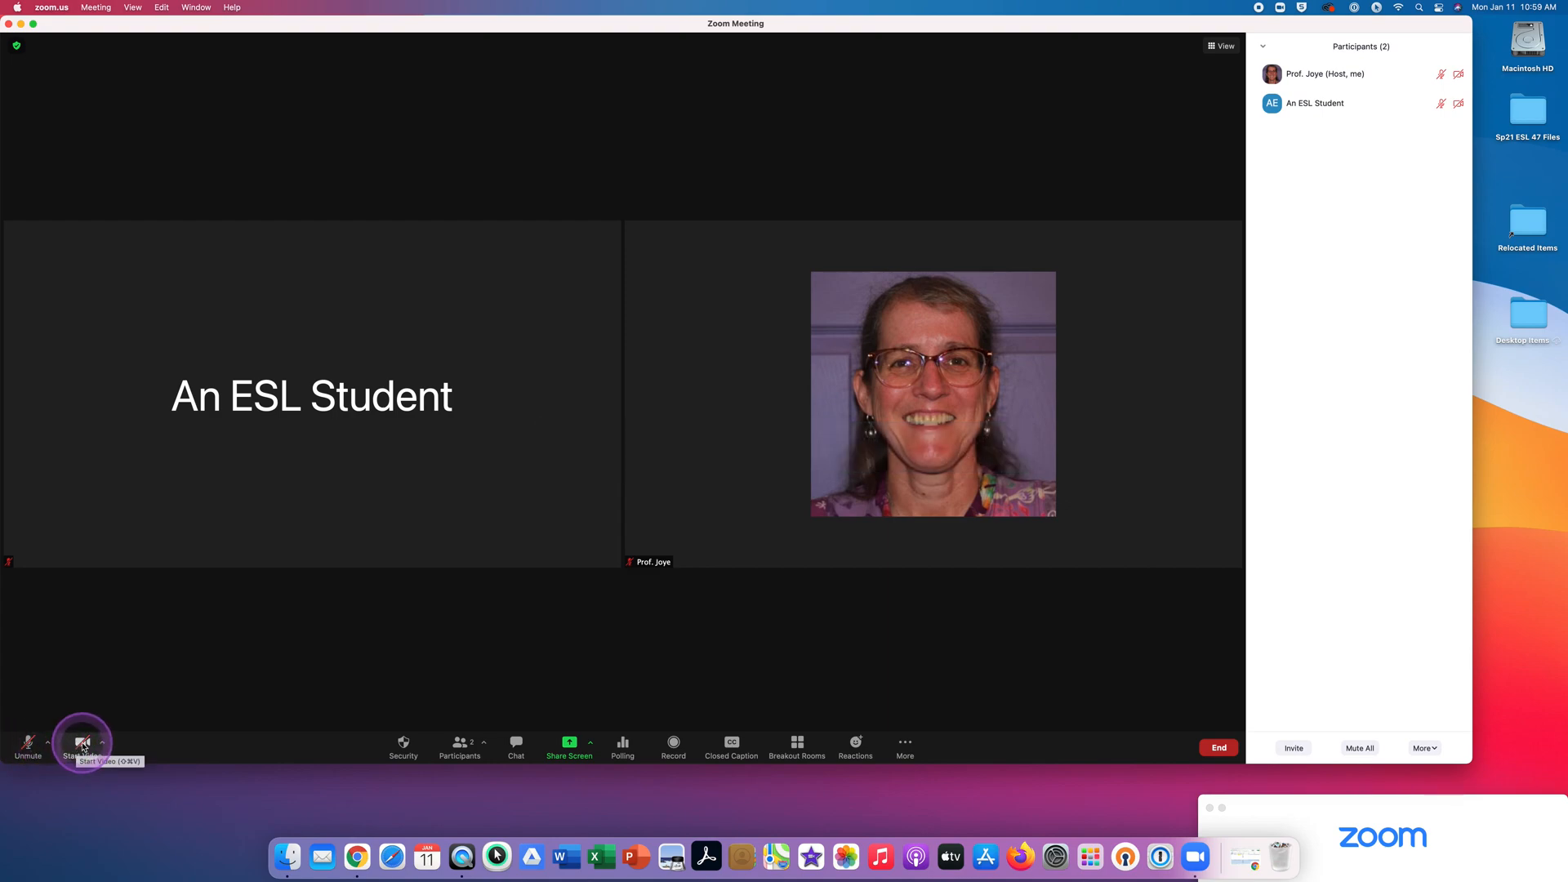
left_click(83, 742)
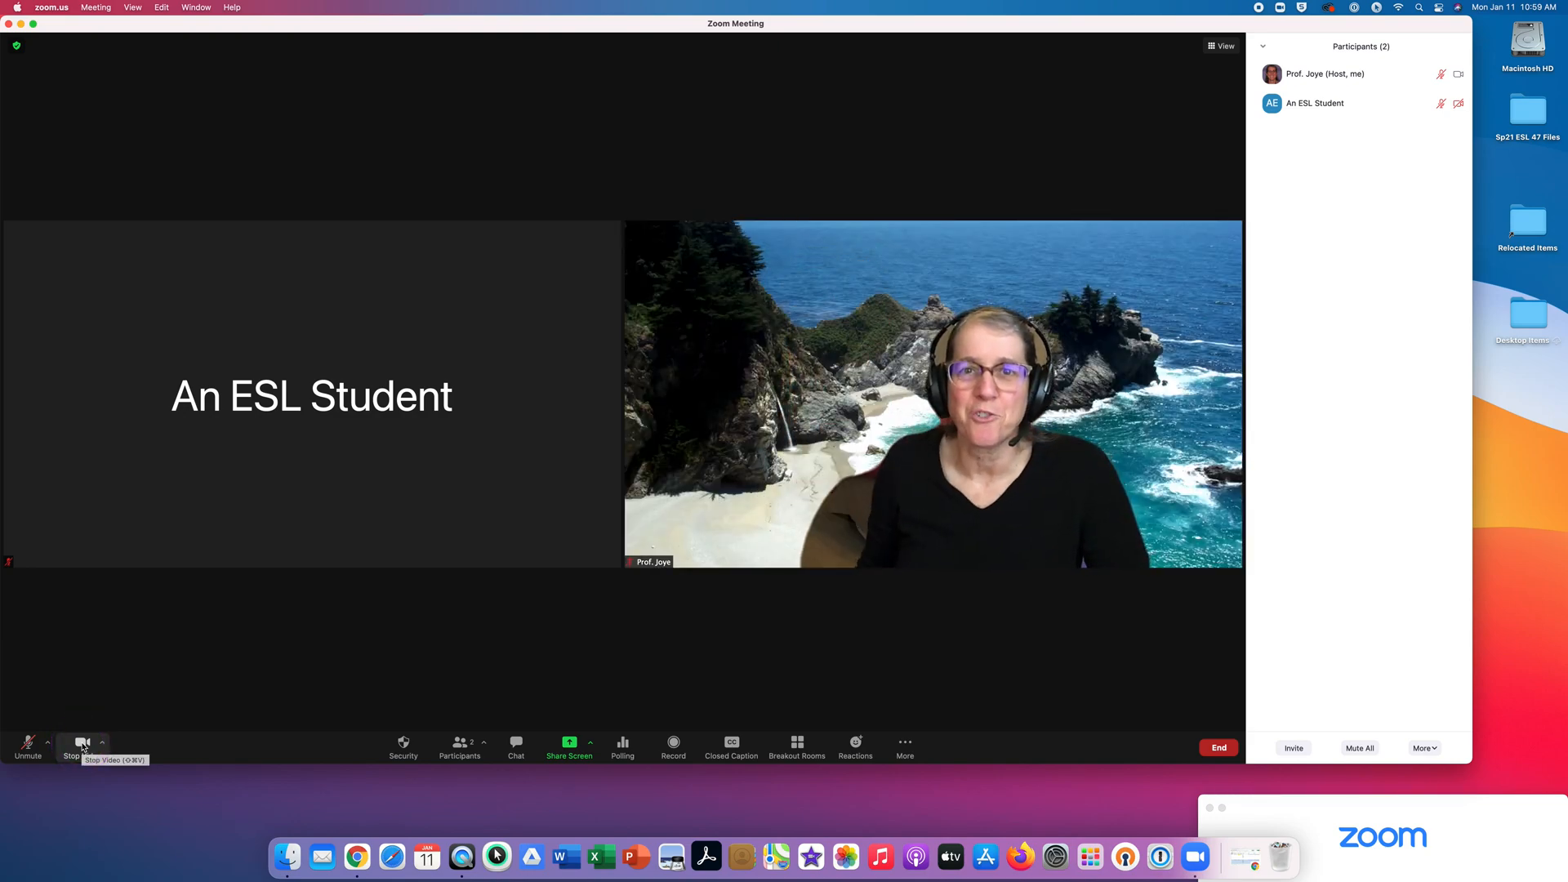
left_click(83, 743)
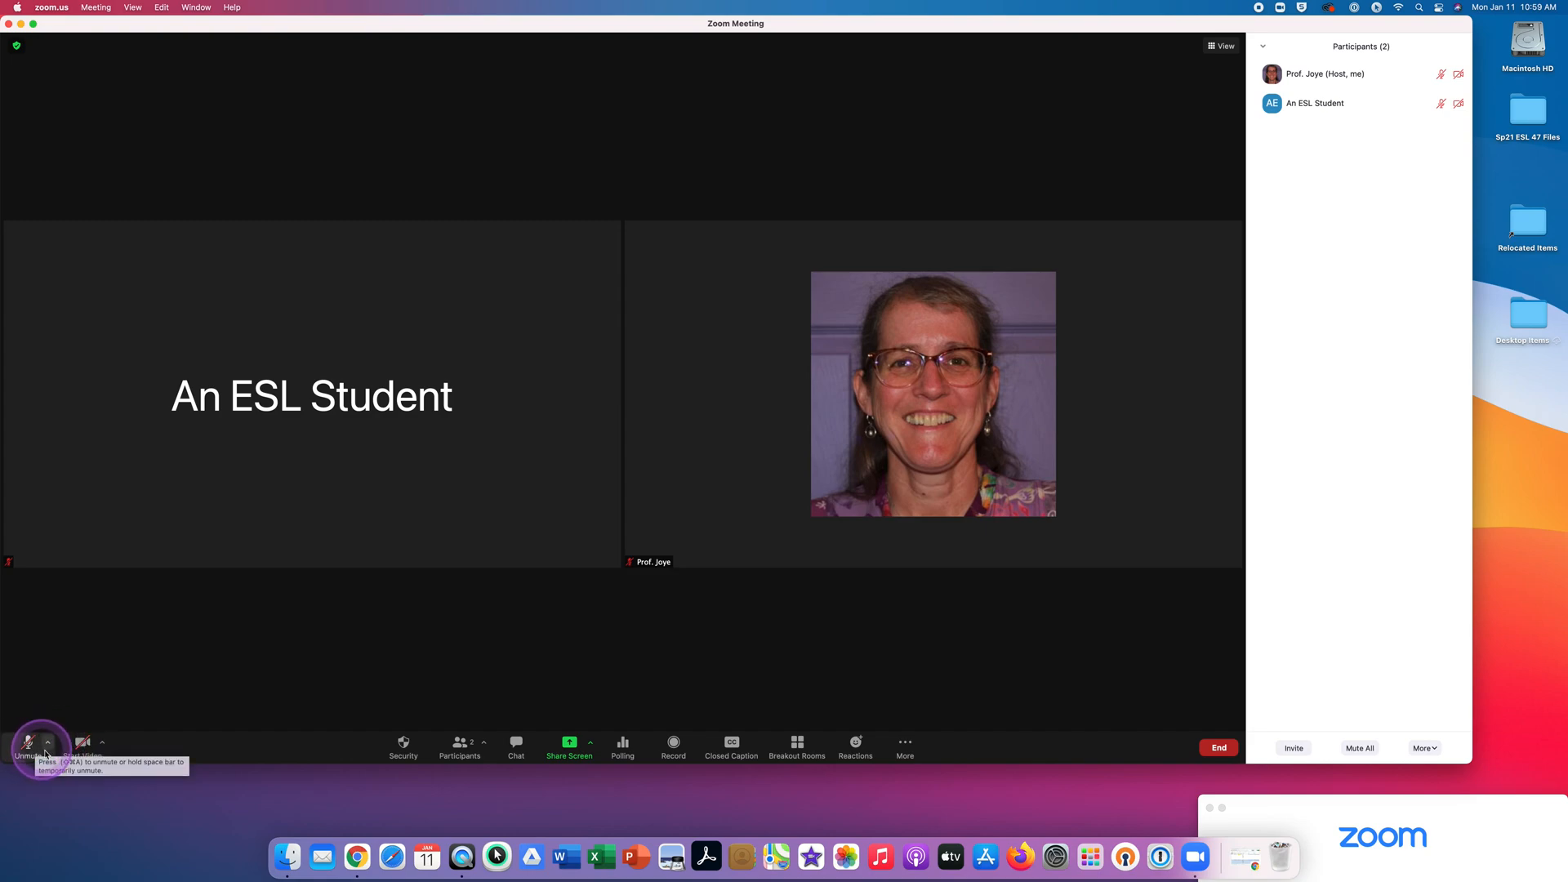
mouse_move(83, 744)
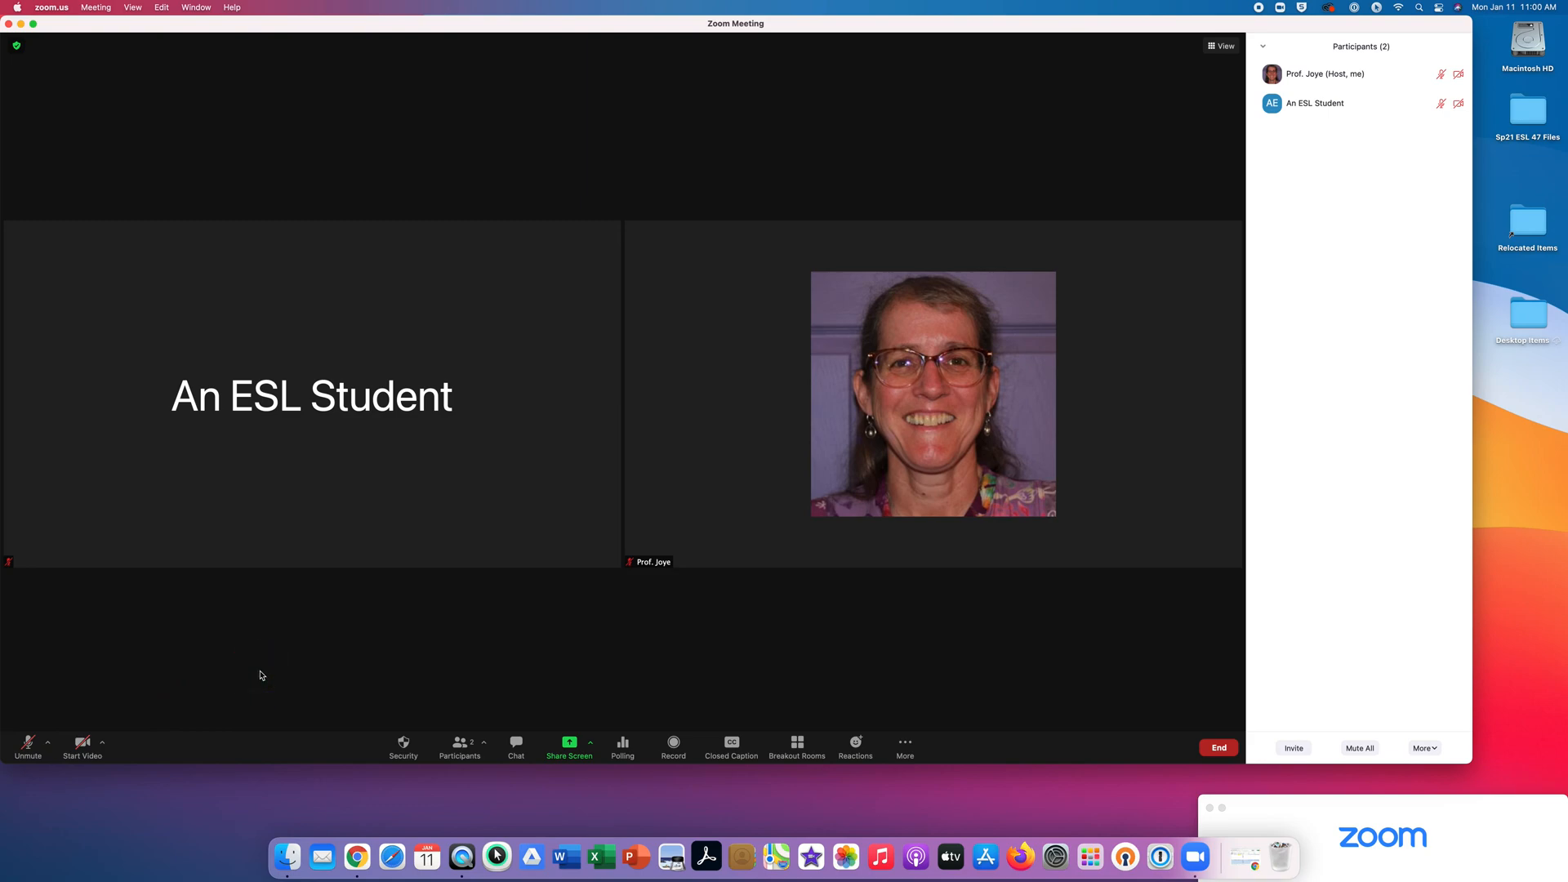
Show the meeting chat and follow the forms.gle ESL assessment link.
left_click(516, 741)
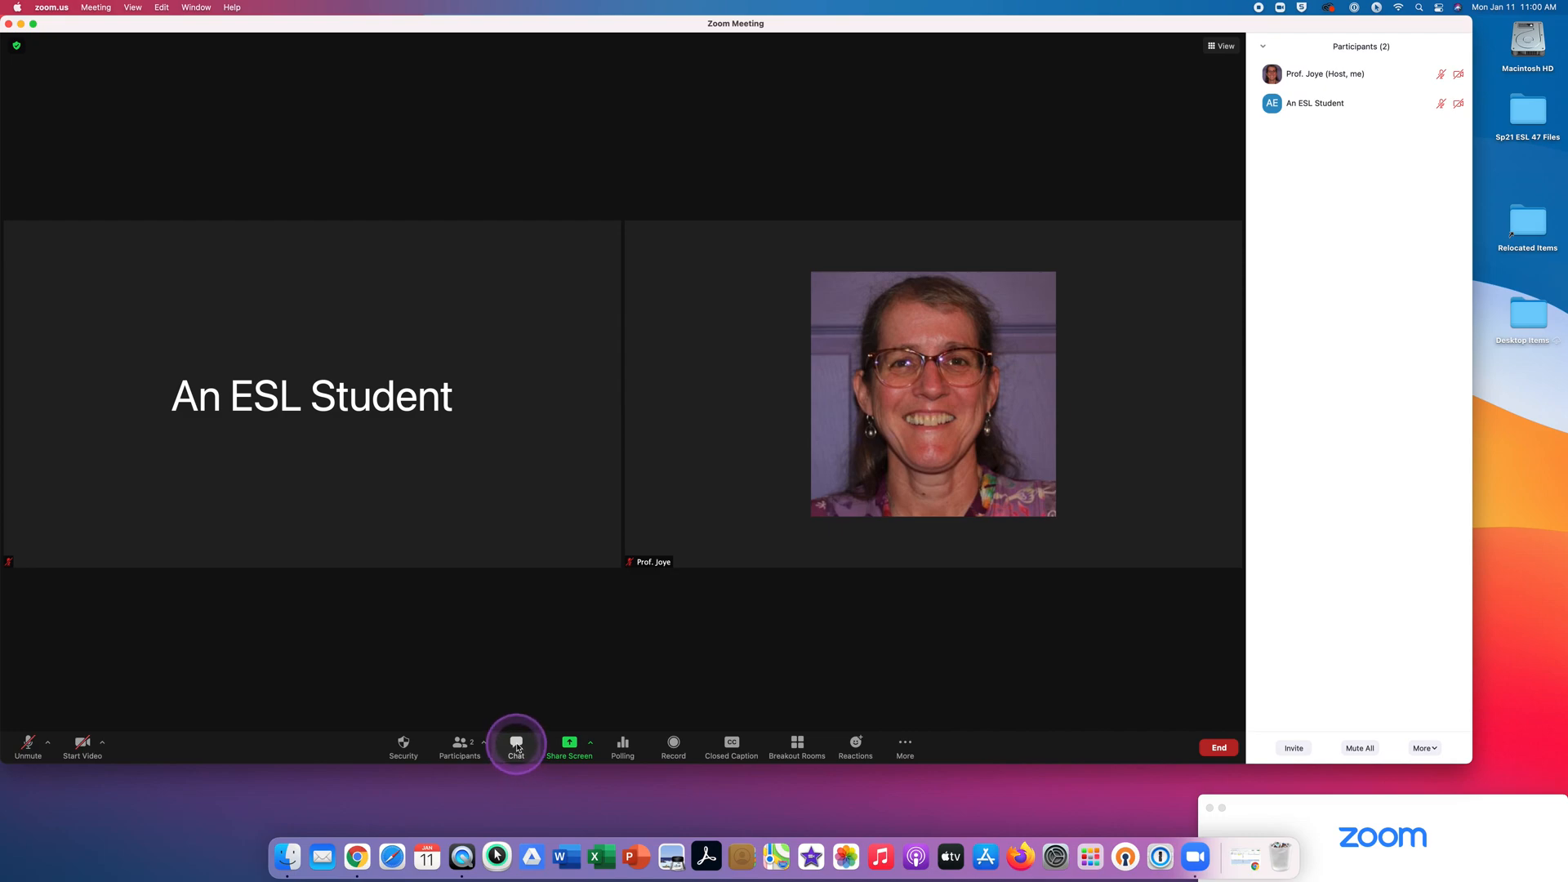
left_click(517, 741)
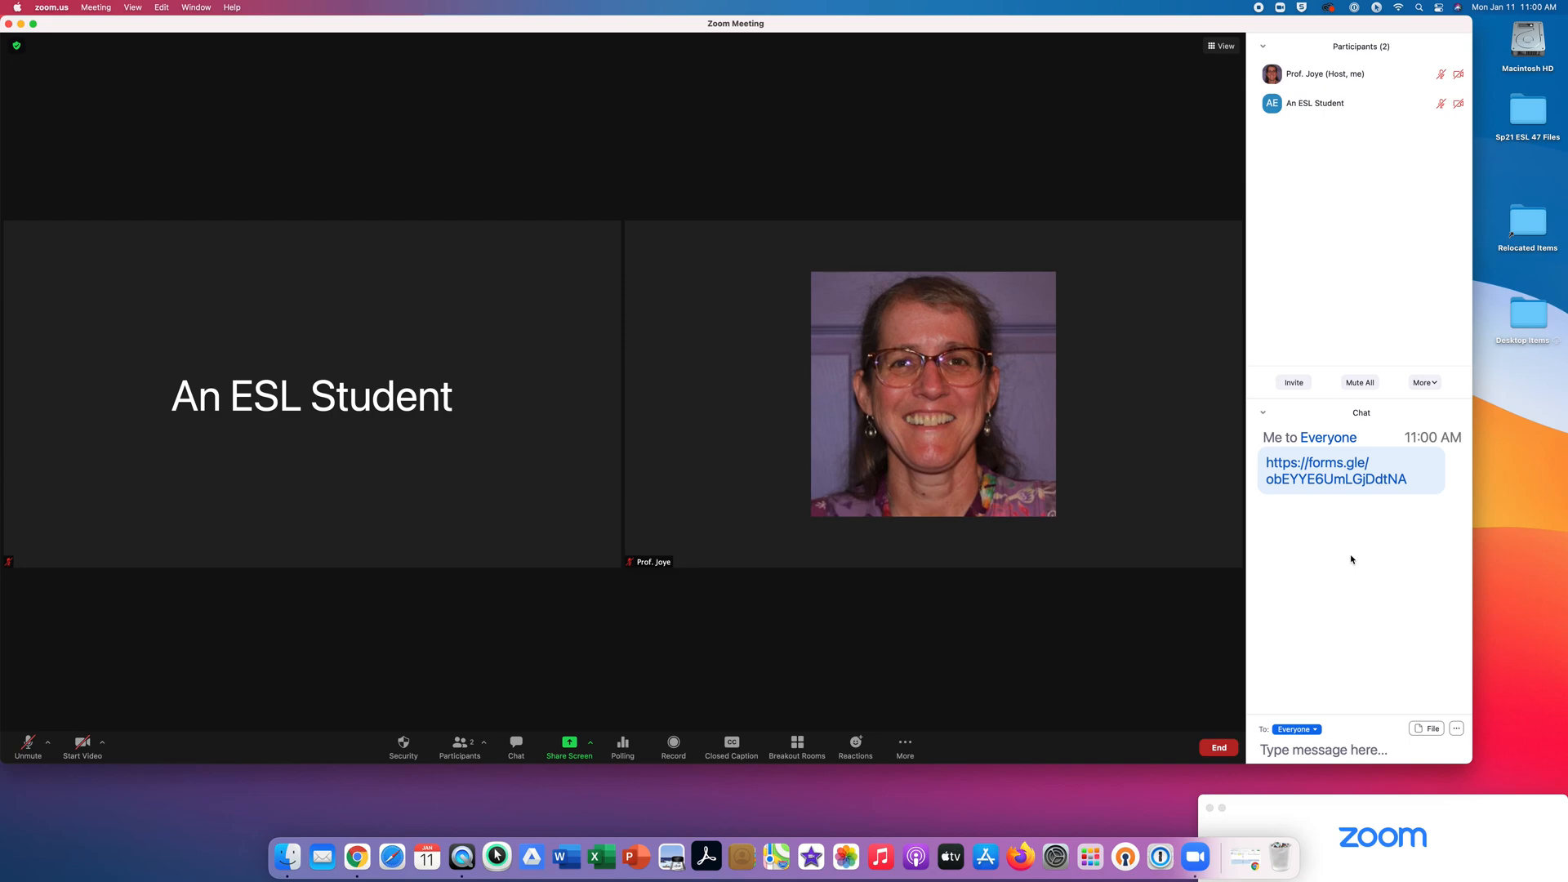
left_click(563, 685)
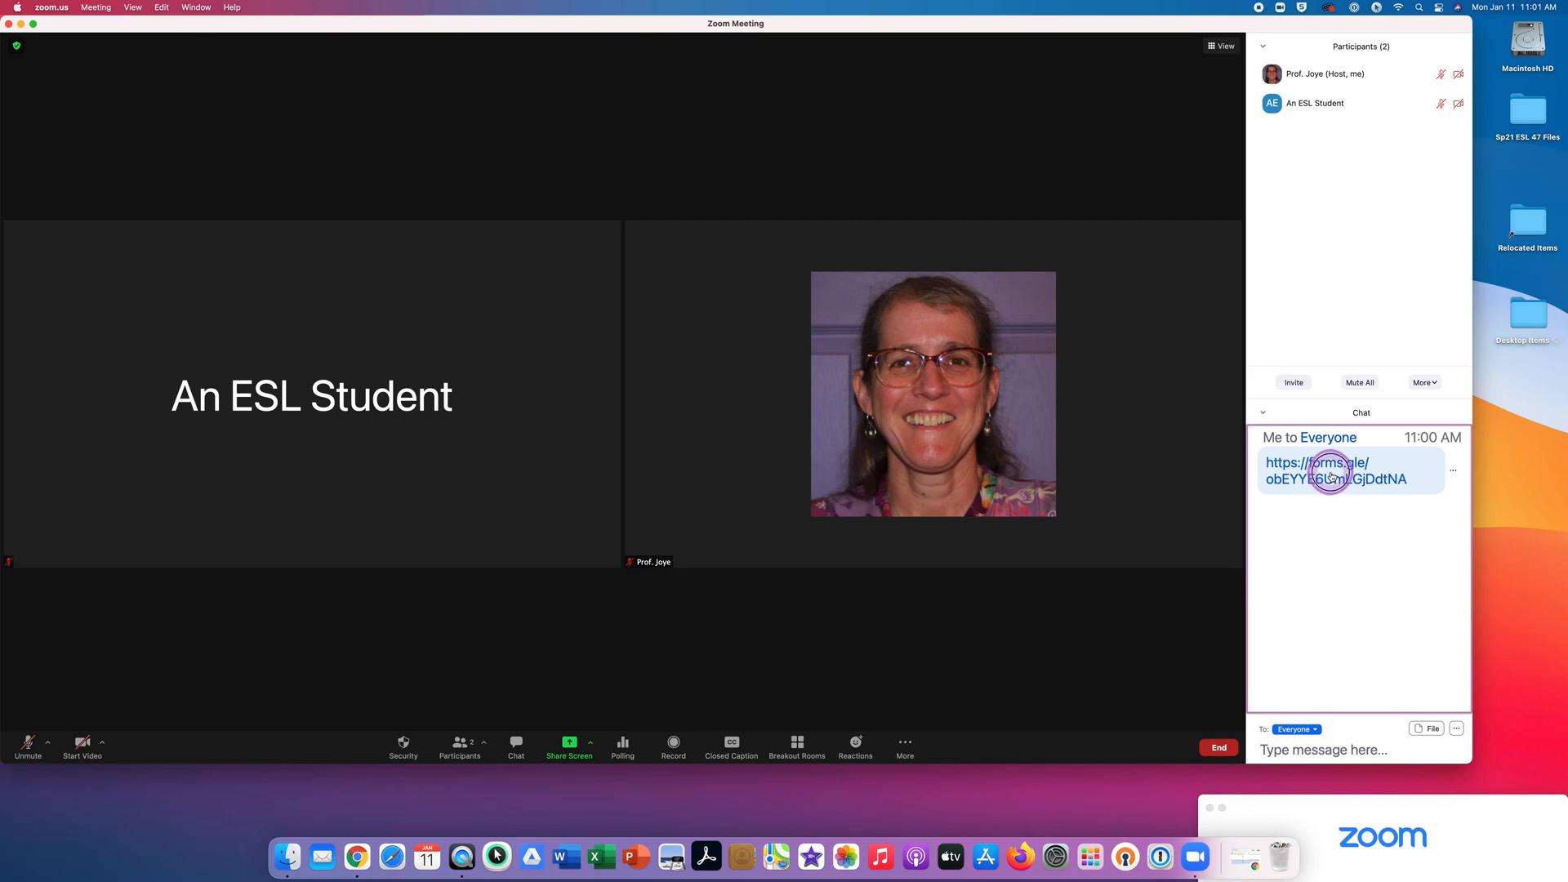
left_click(1309, 471)
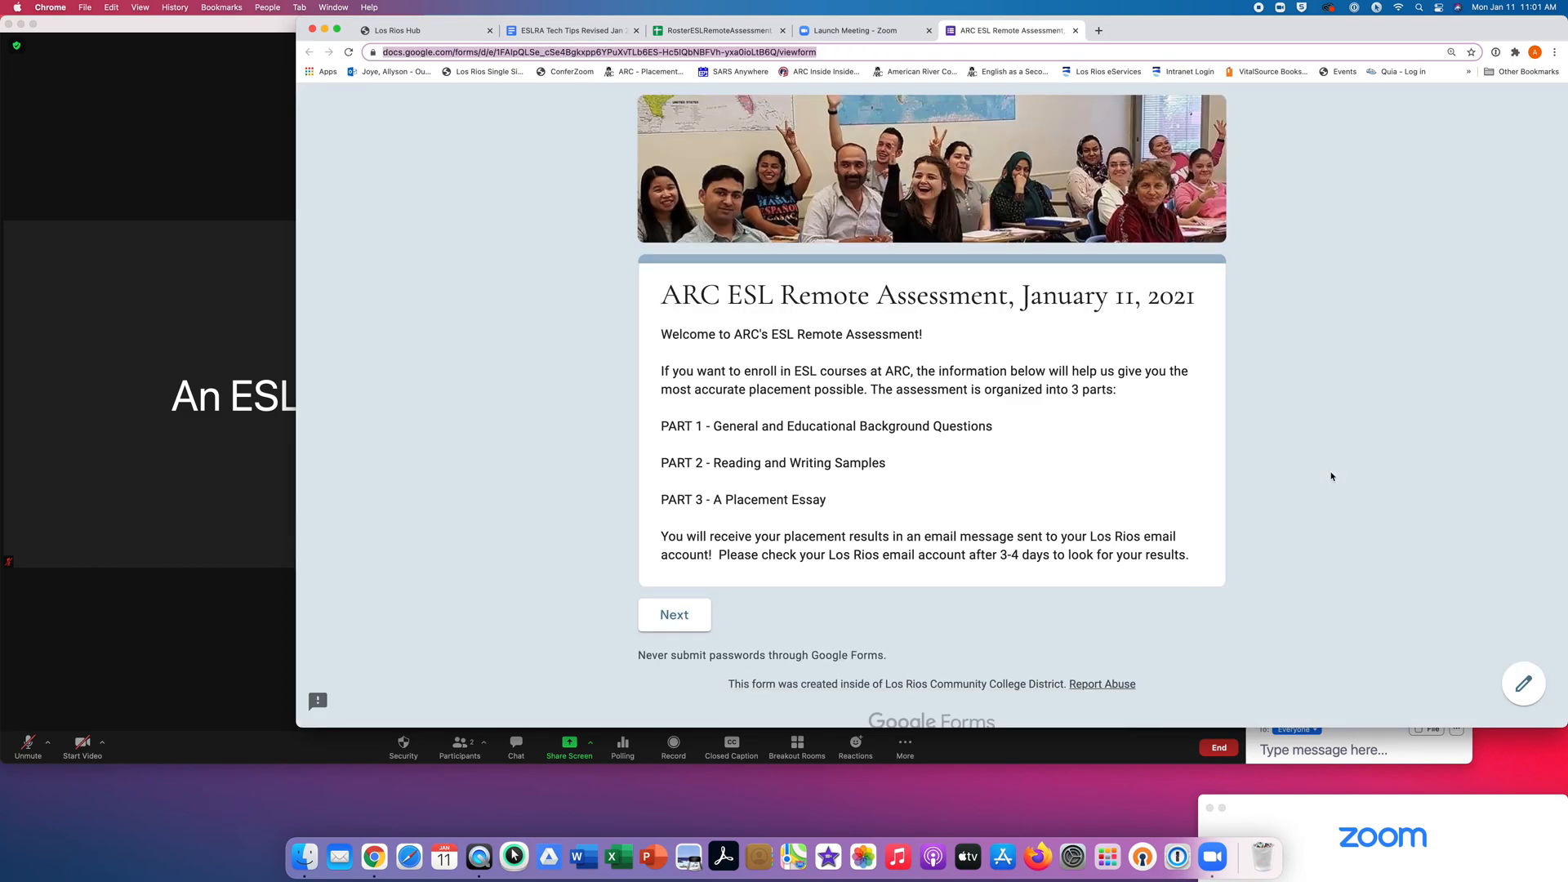
left_click(1279, 472)
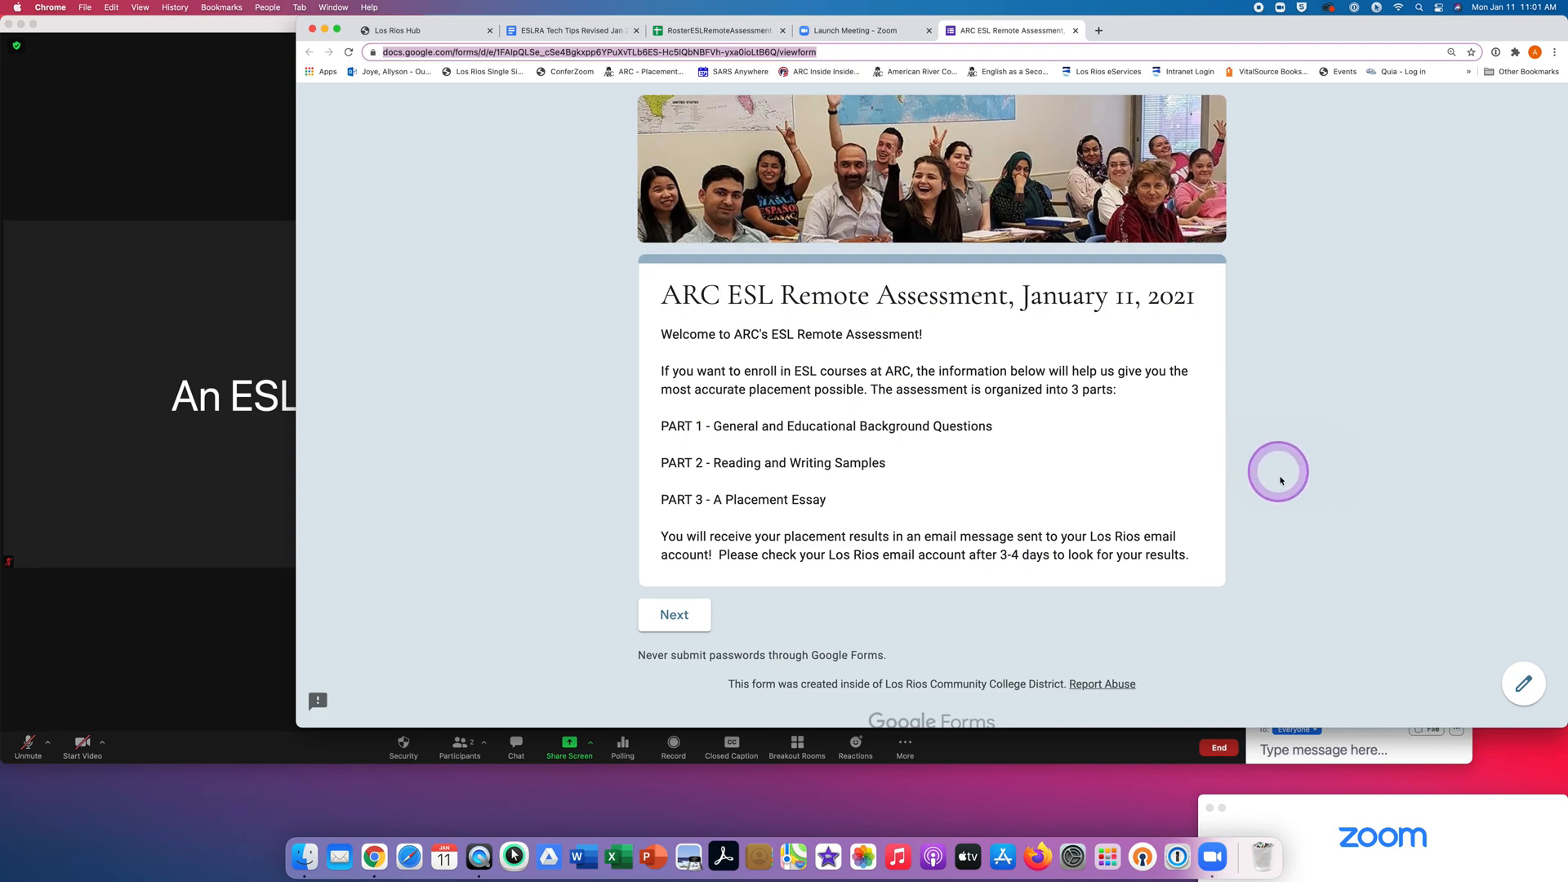
mouse_move(993, 502)
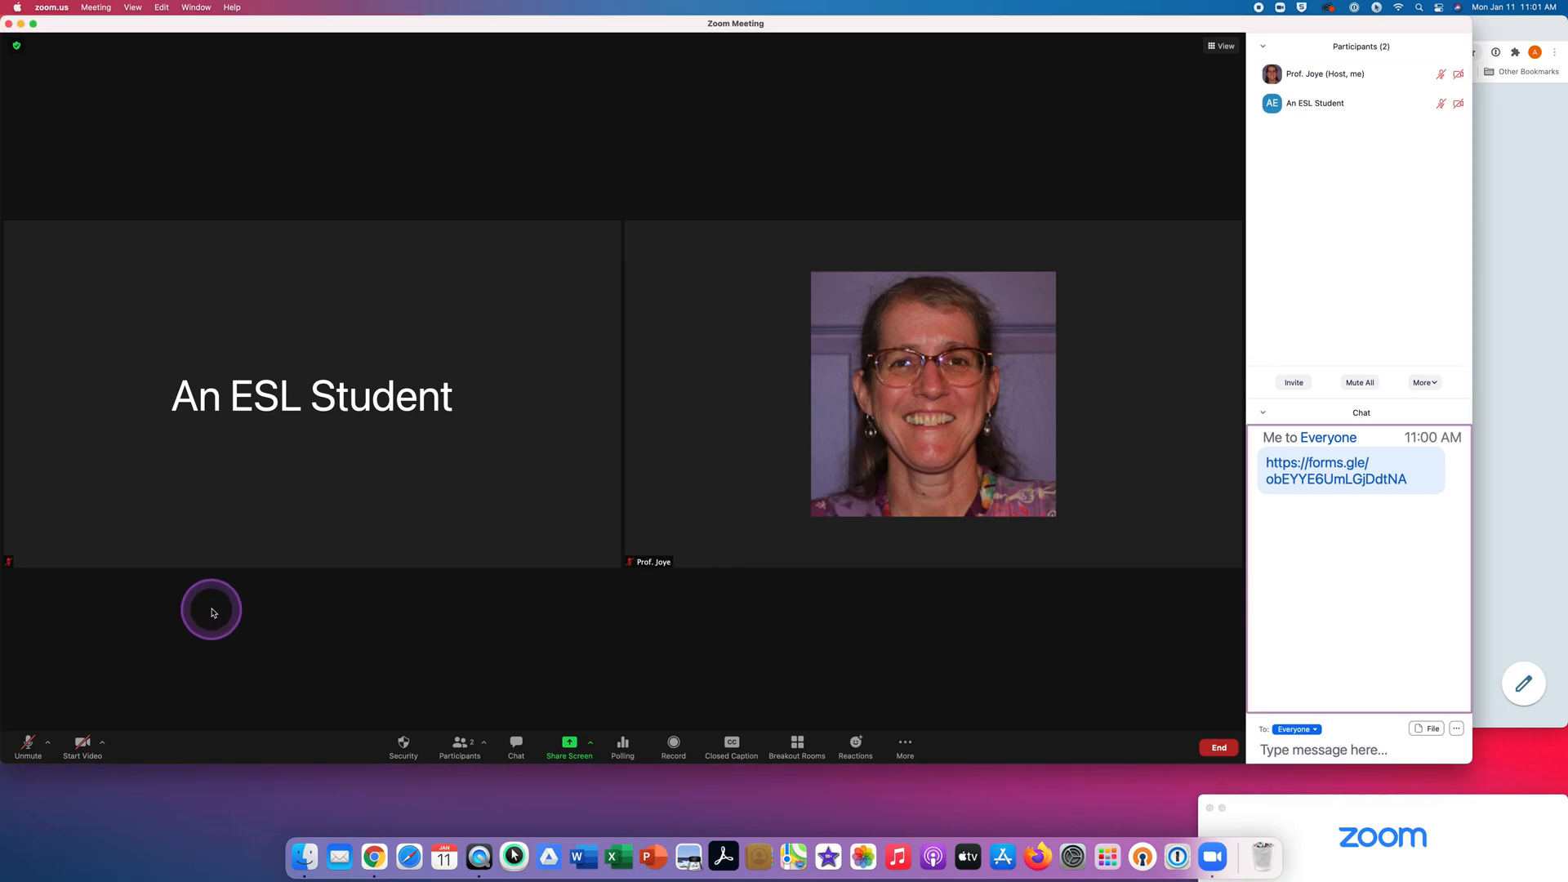
left_click(211, 610)
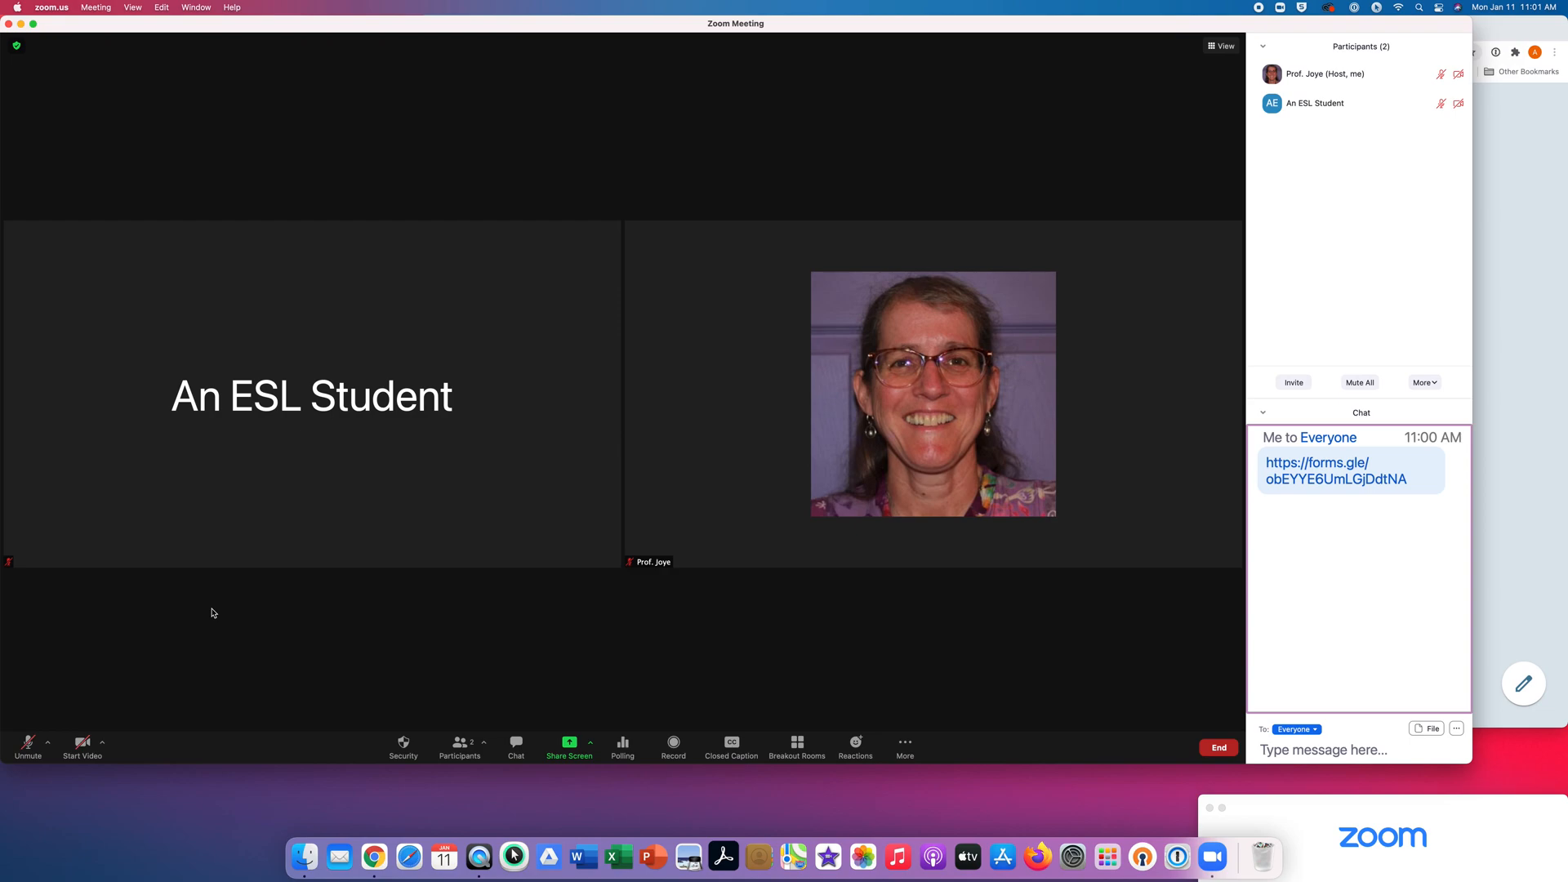
left_click(610, 440)
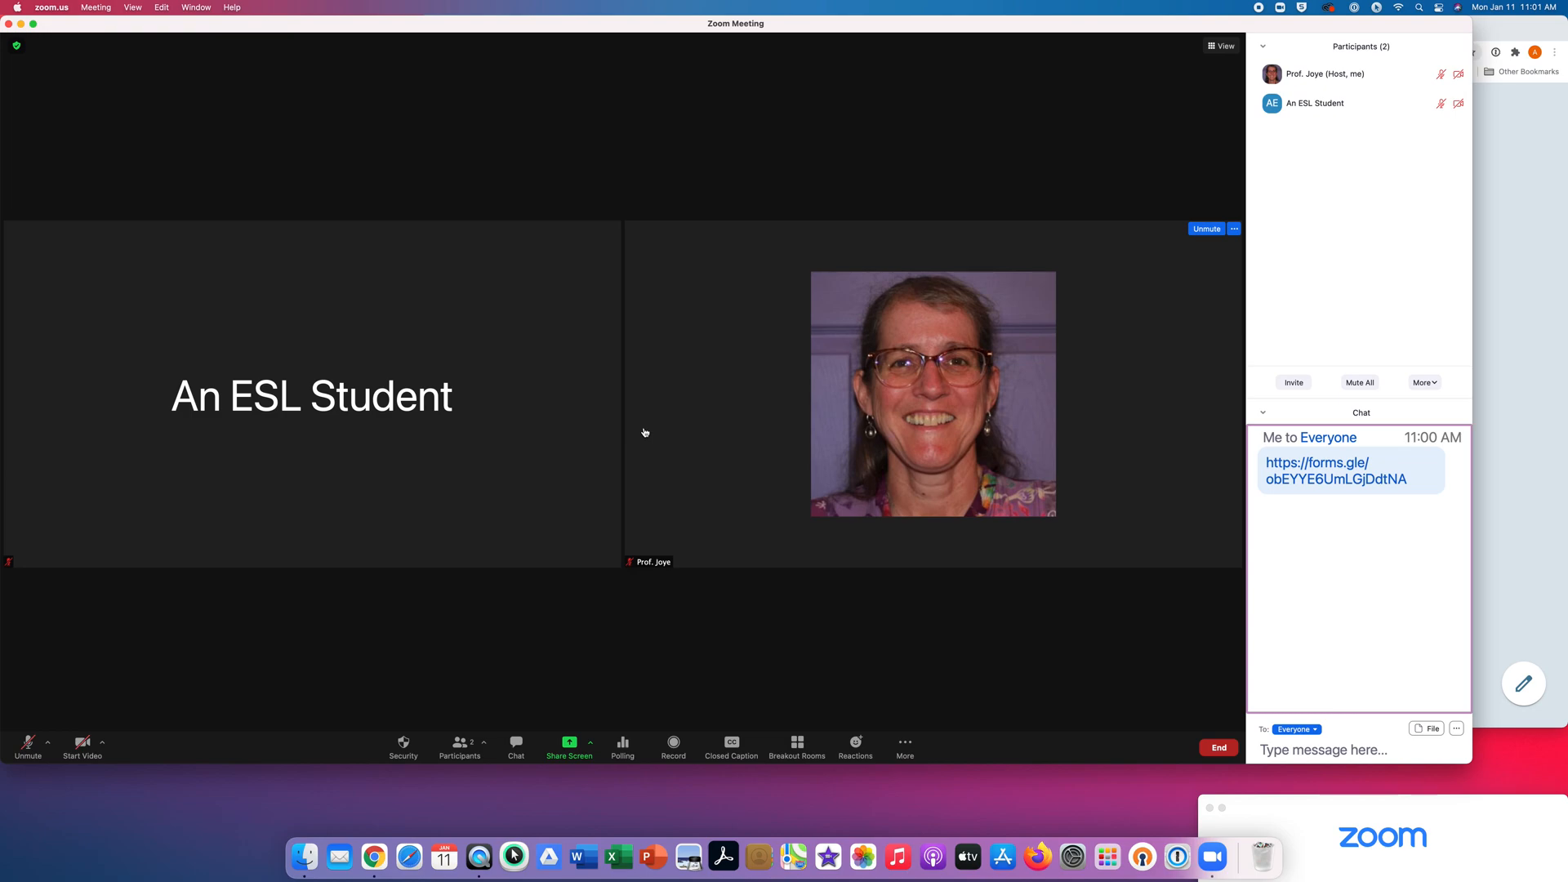
left_click(644, 431)
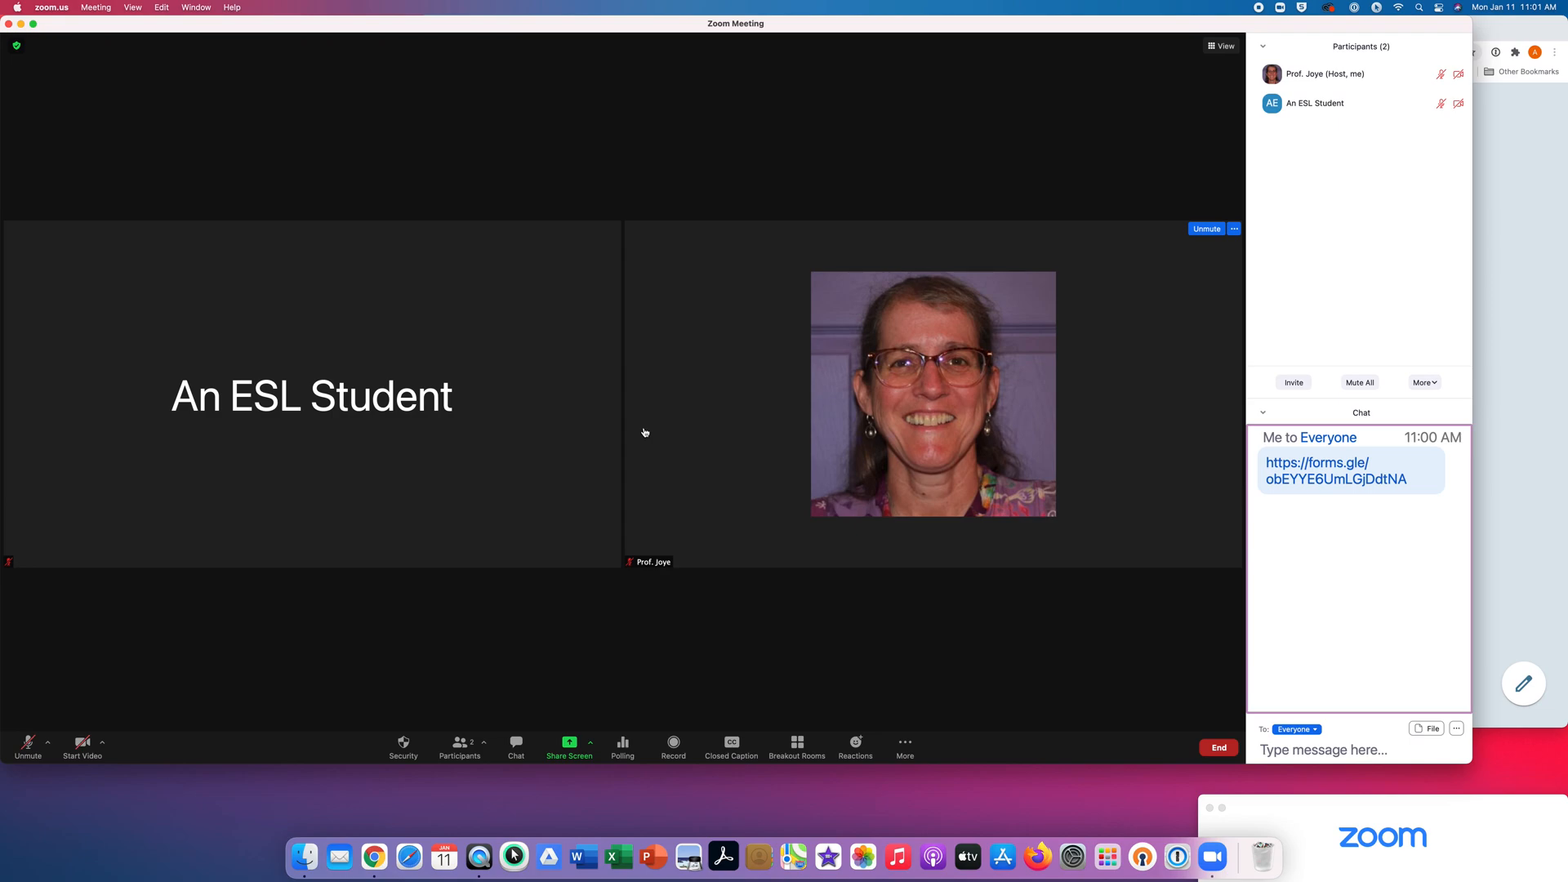
left_click(647, 437)
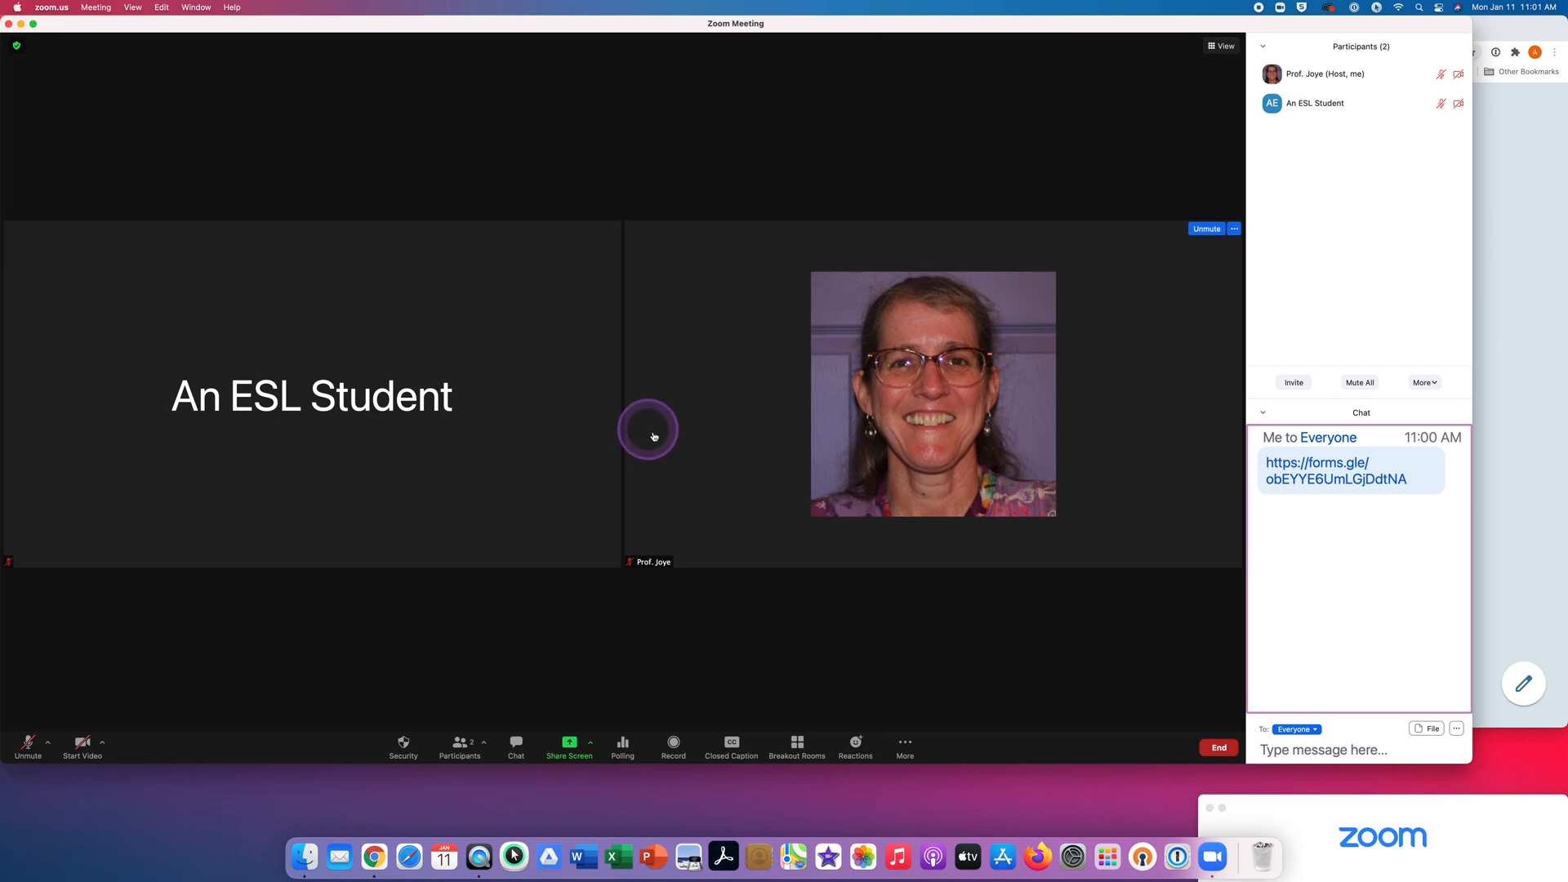
Open all breakout rooms and accept the prompt to join Room 1.
left_click(796, 741)
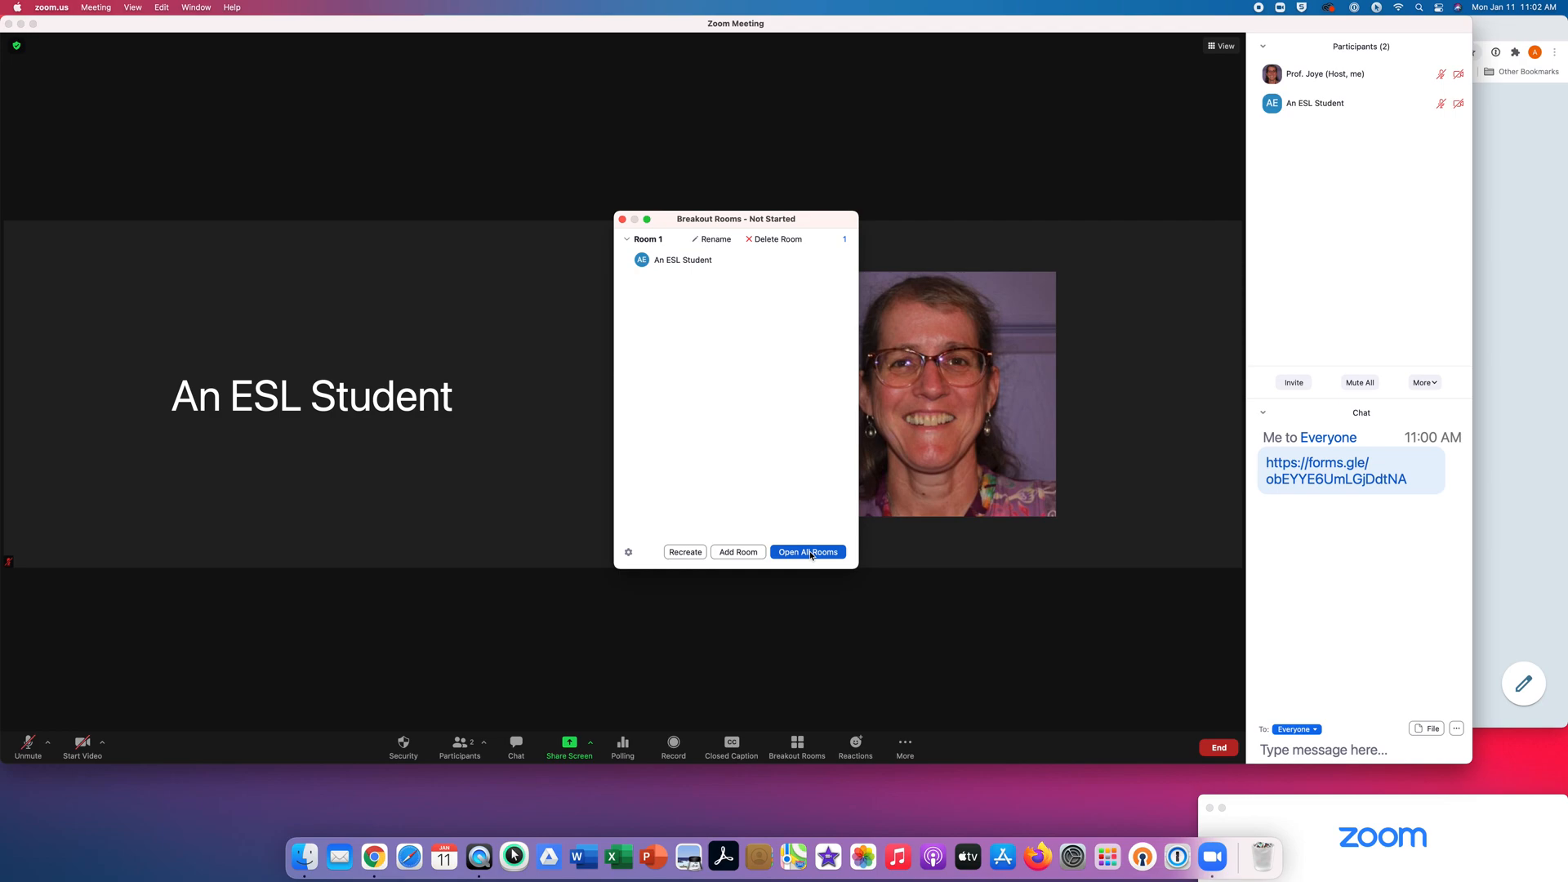
left_click(807, 551)
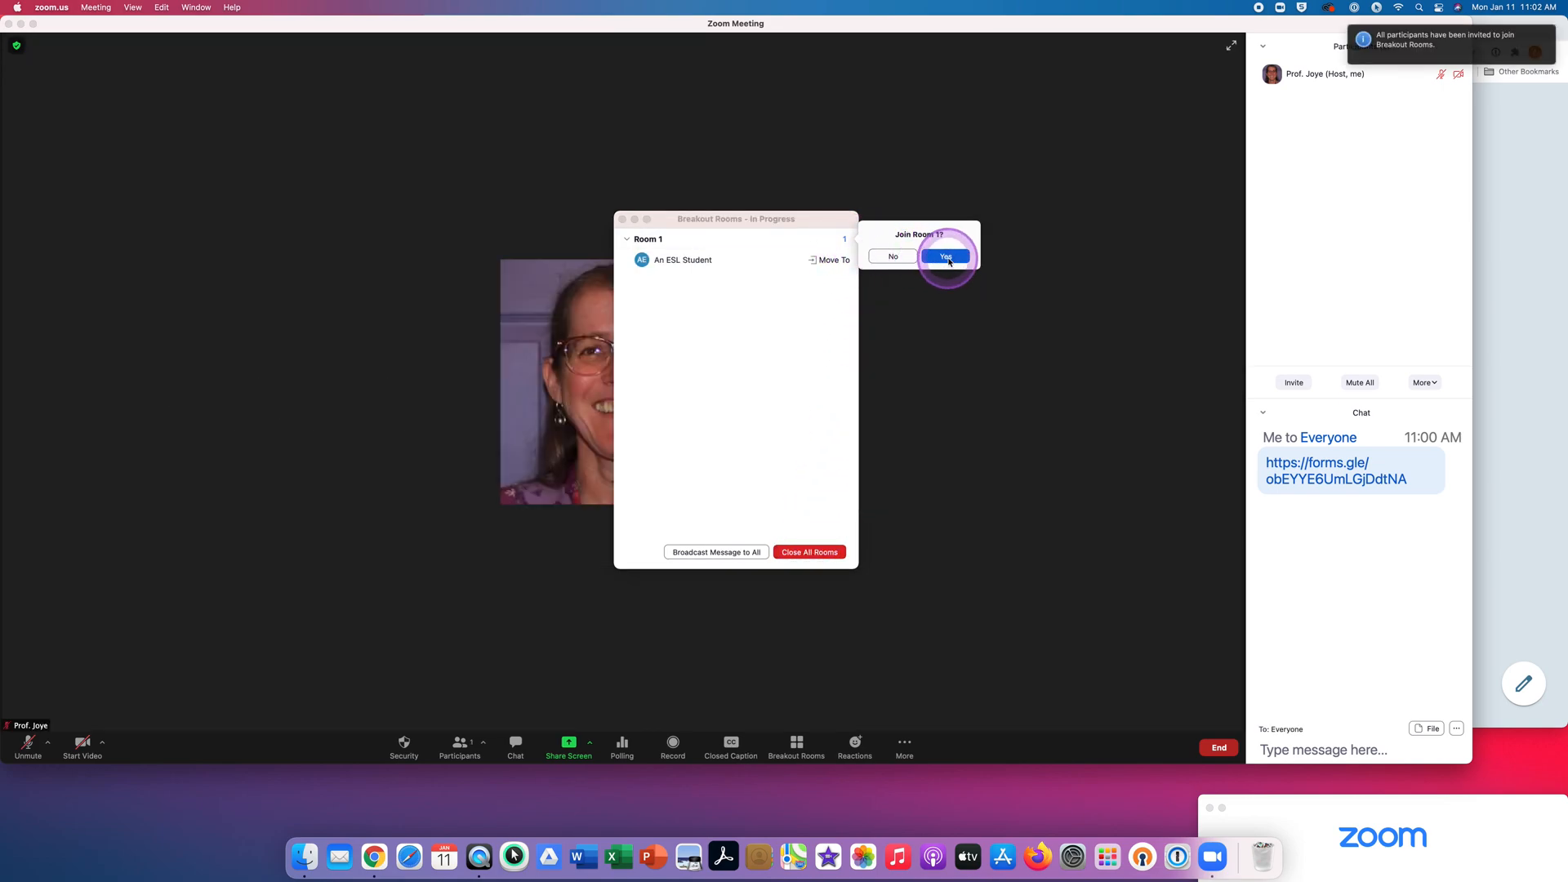
left_click(944, 258)
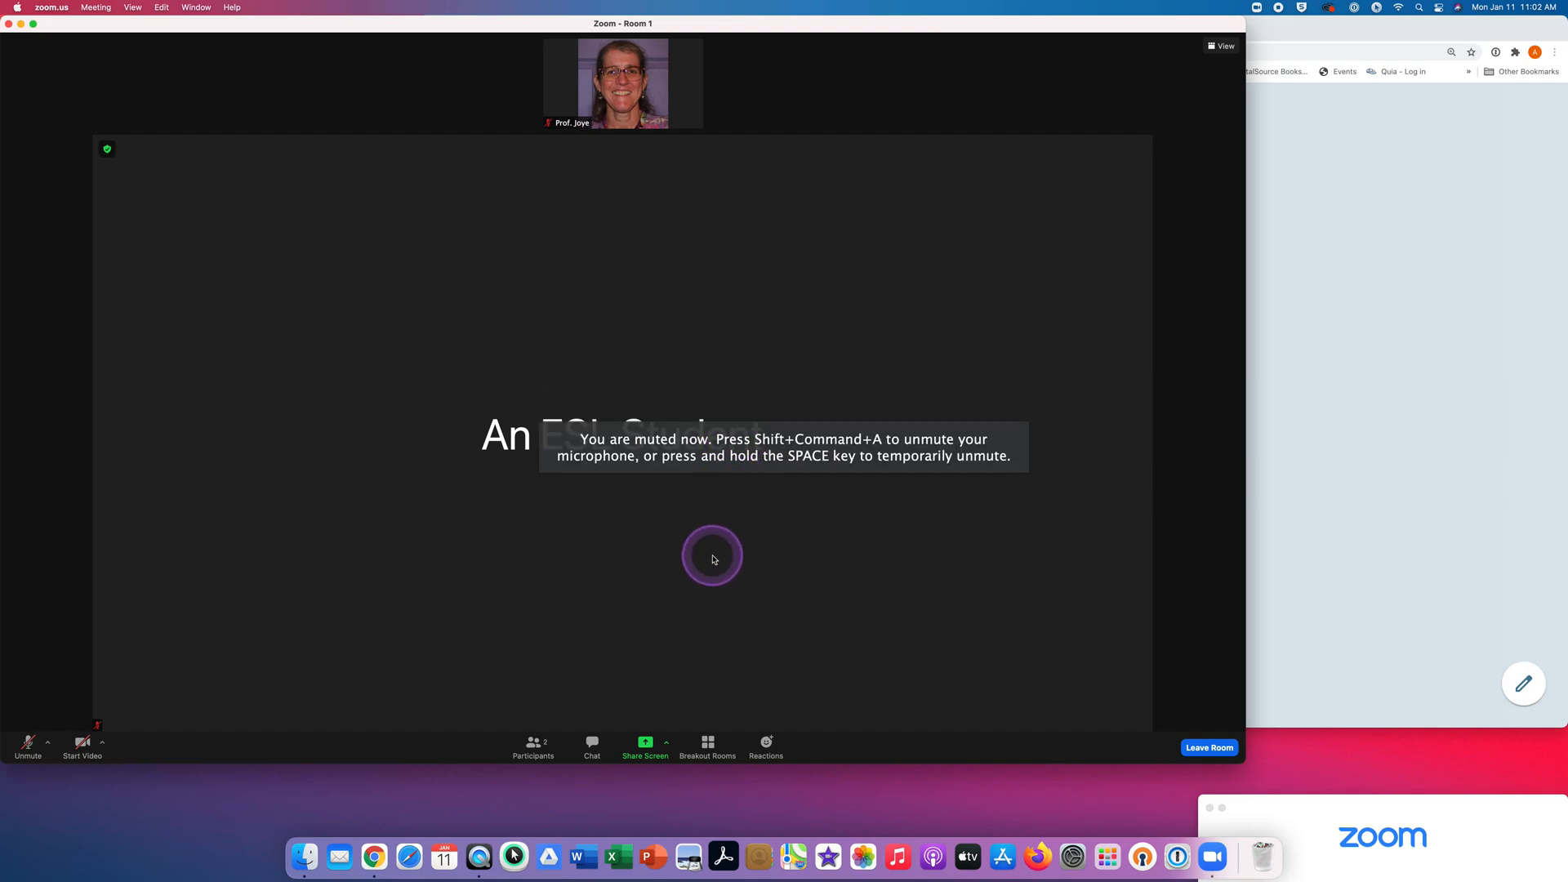
mouse_move(705, 508)
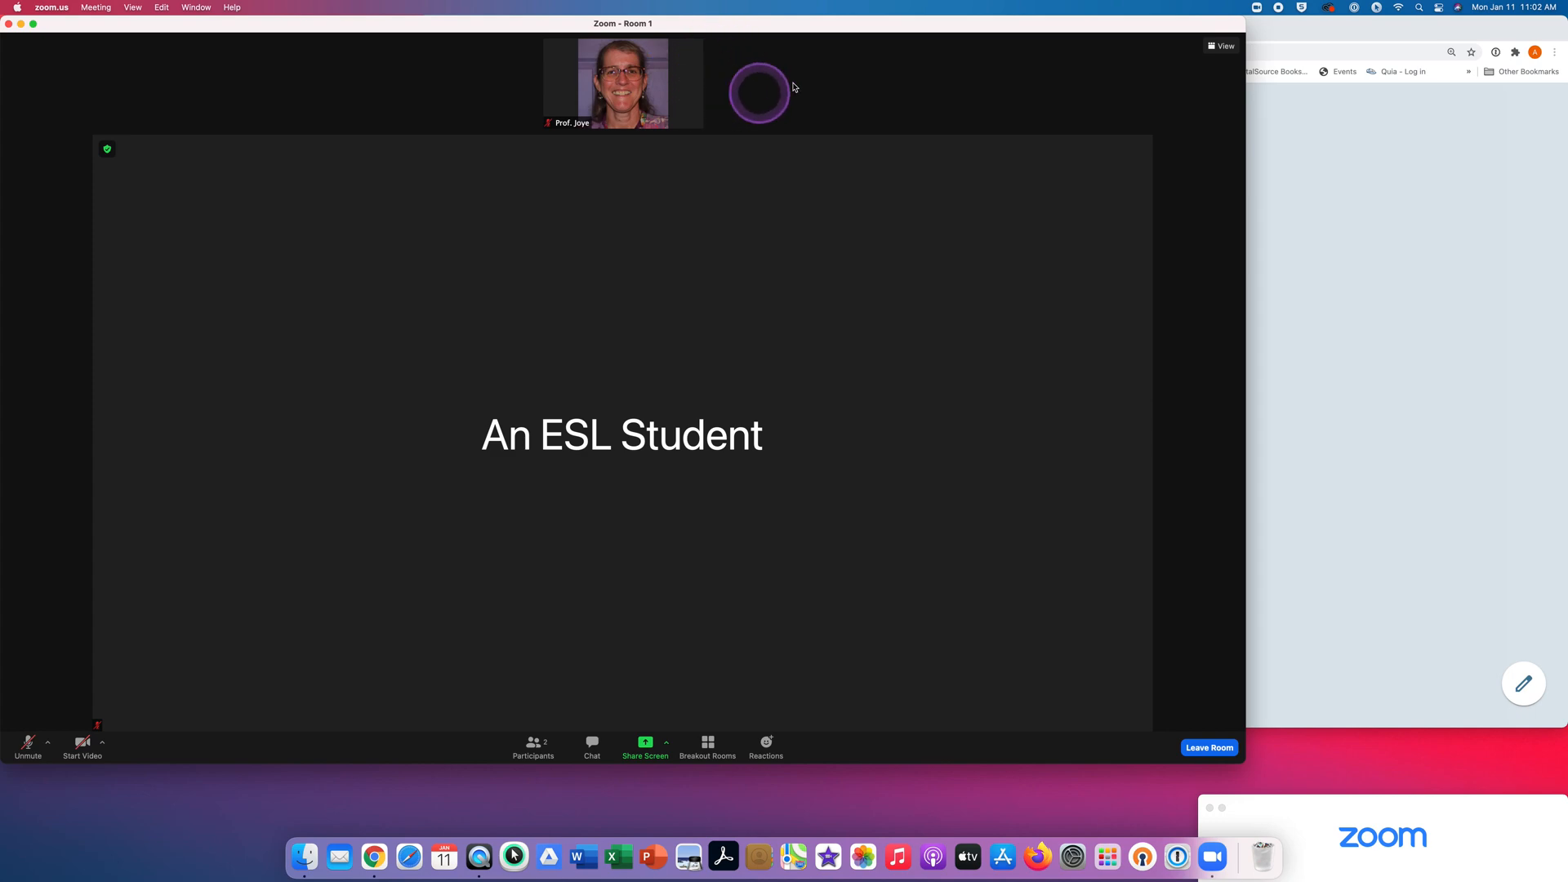
mouse_move(1221, 46)
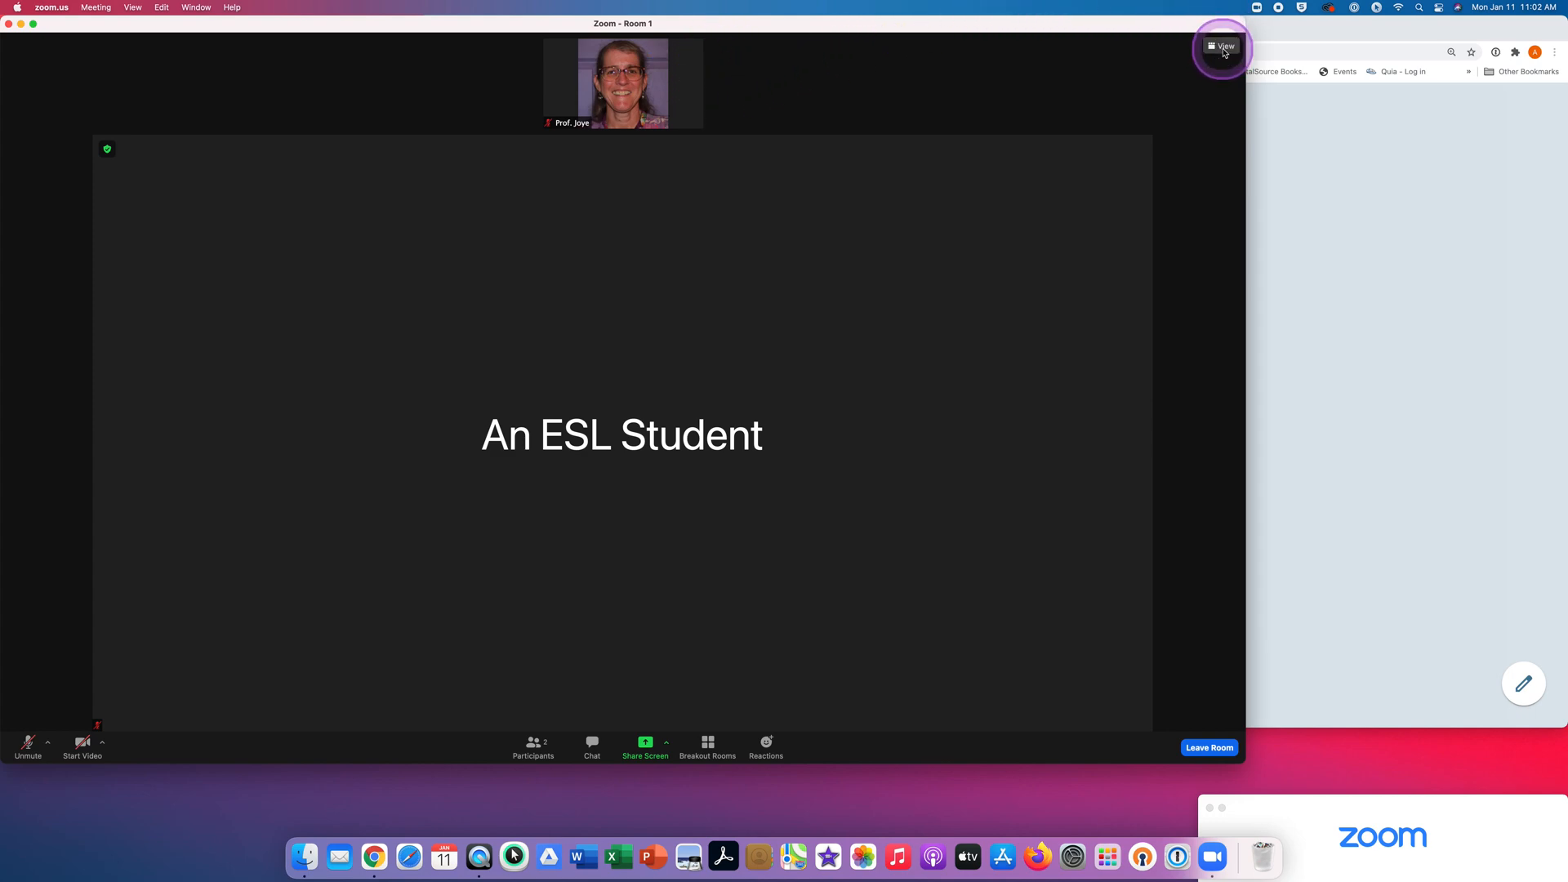
Switch Room 1's layout to Gallery view from the View menu.
left_click(1221, 45)
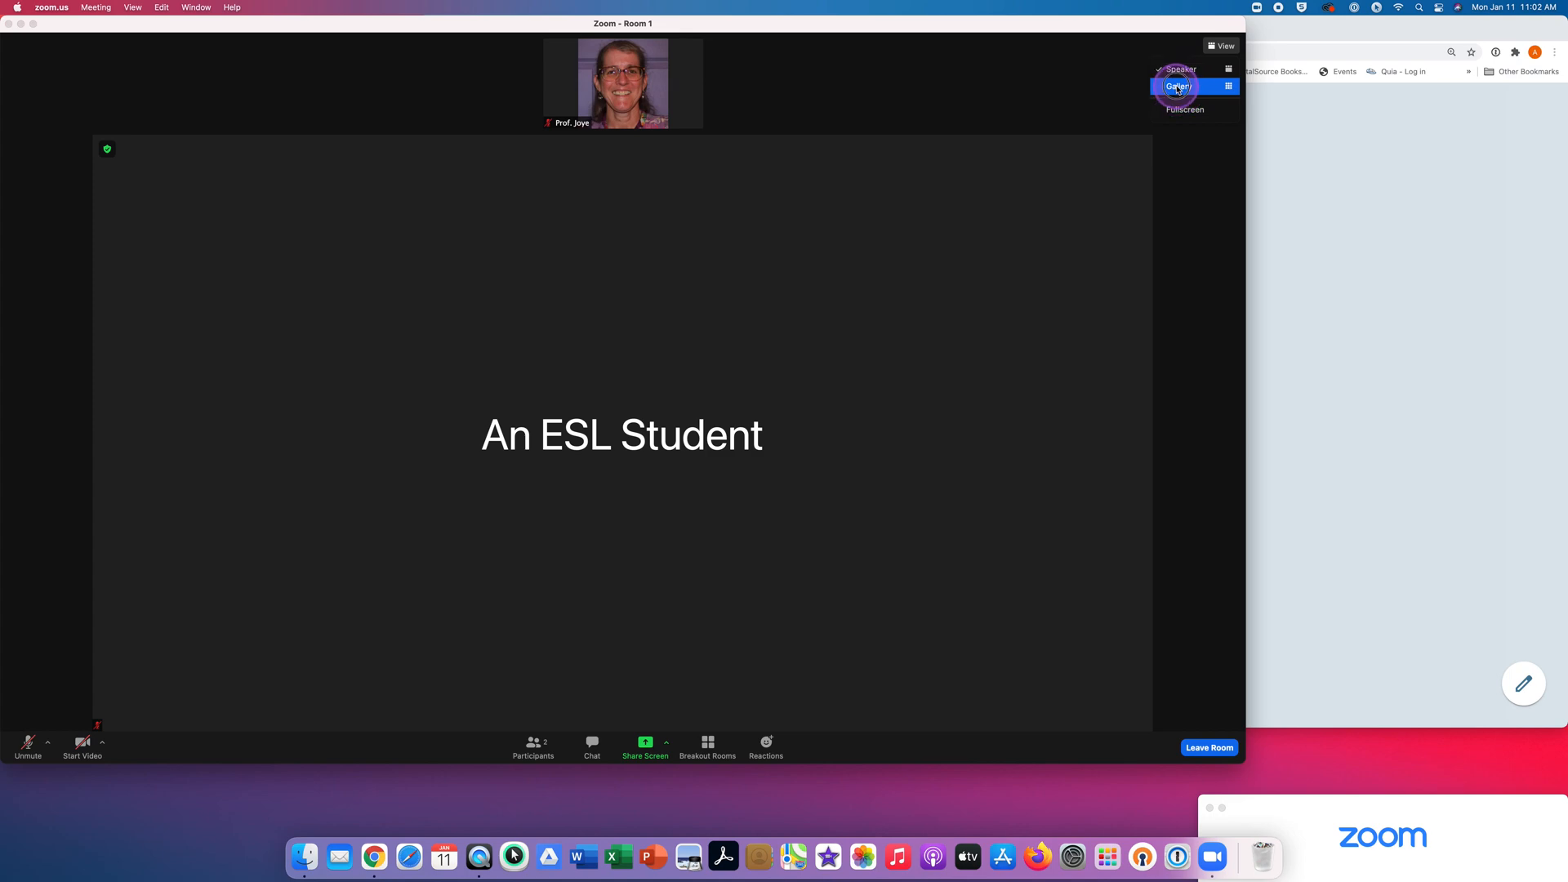
left_click(1177, 86)
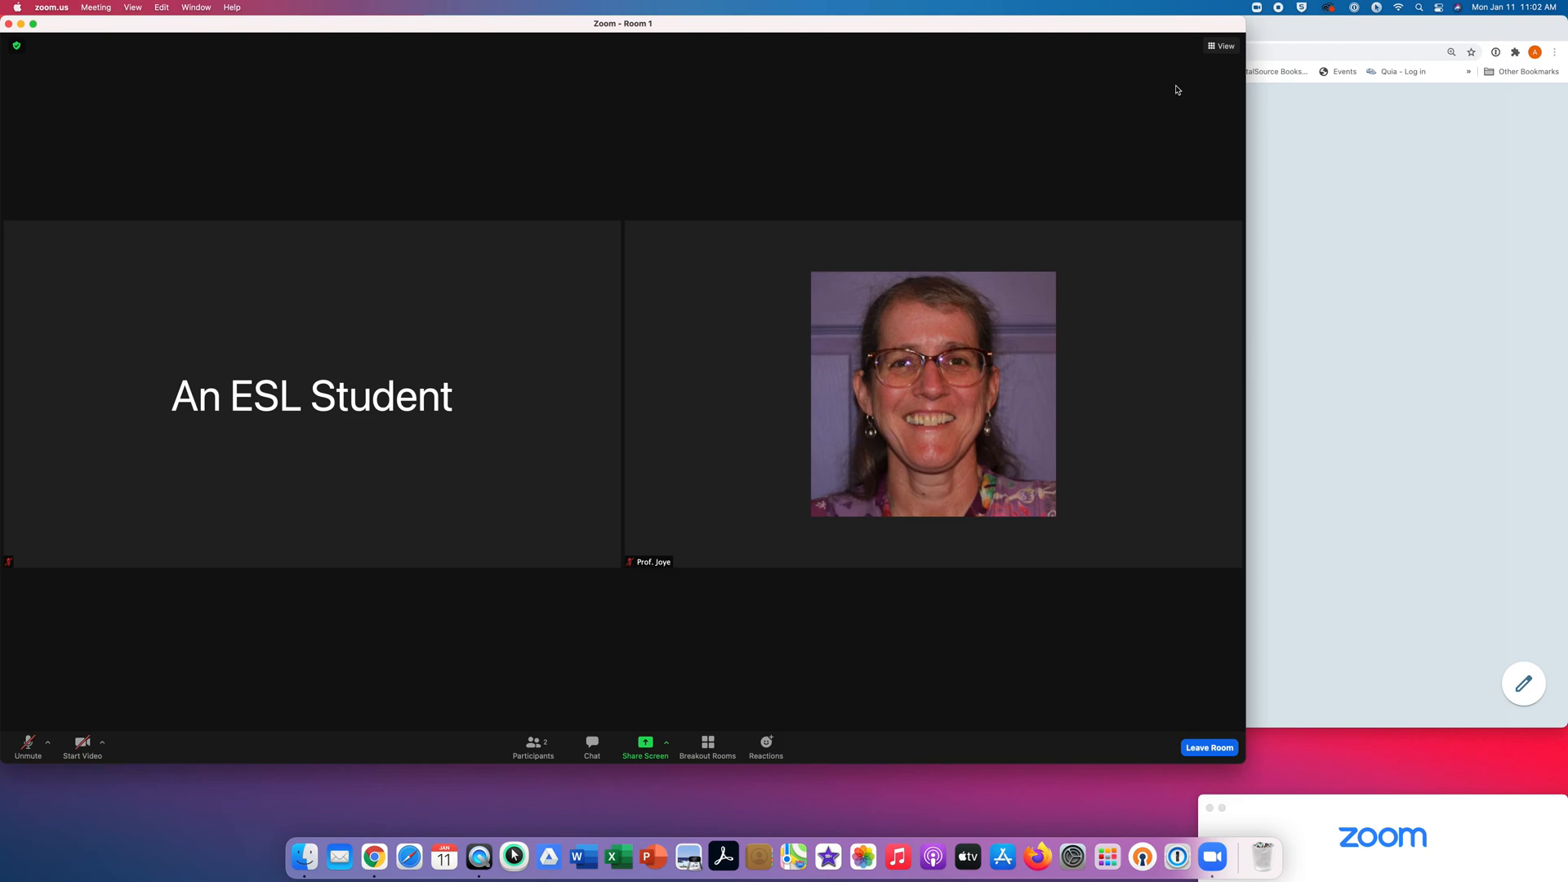
left_click(1176, 89)
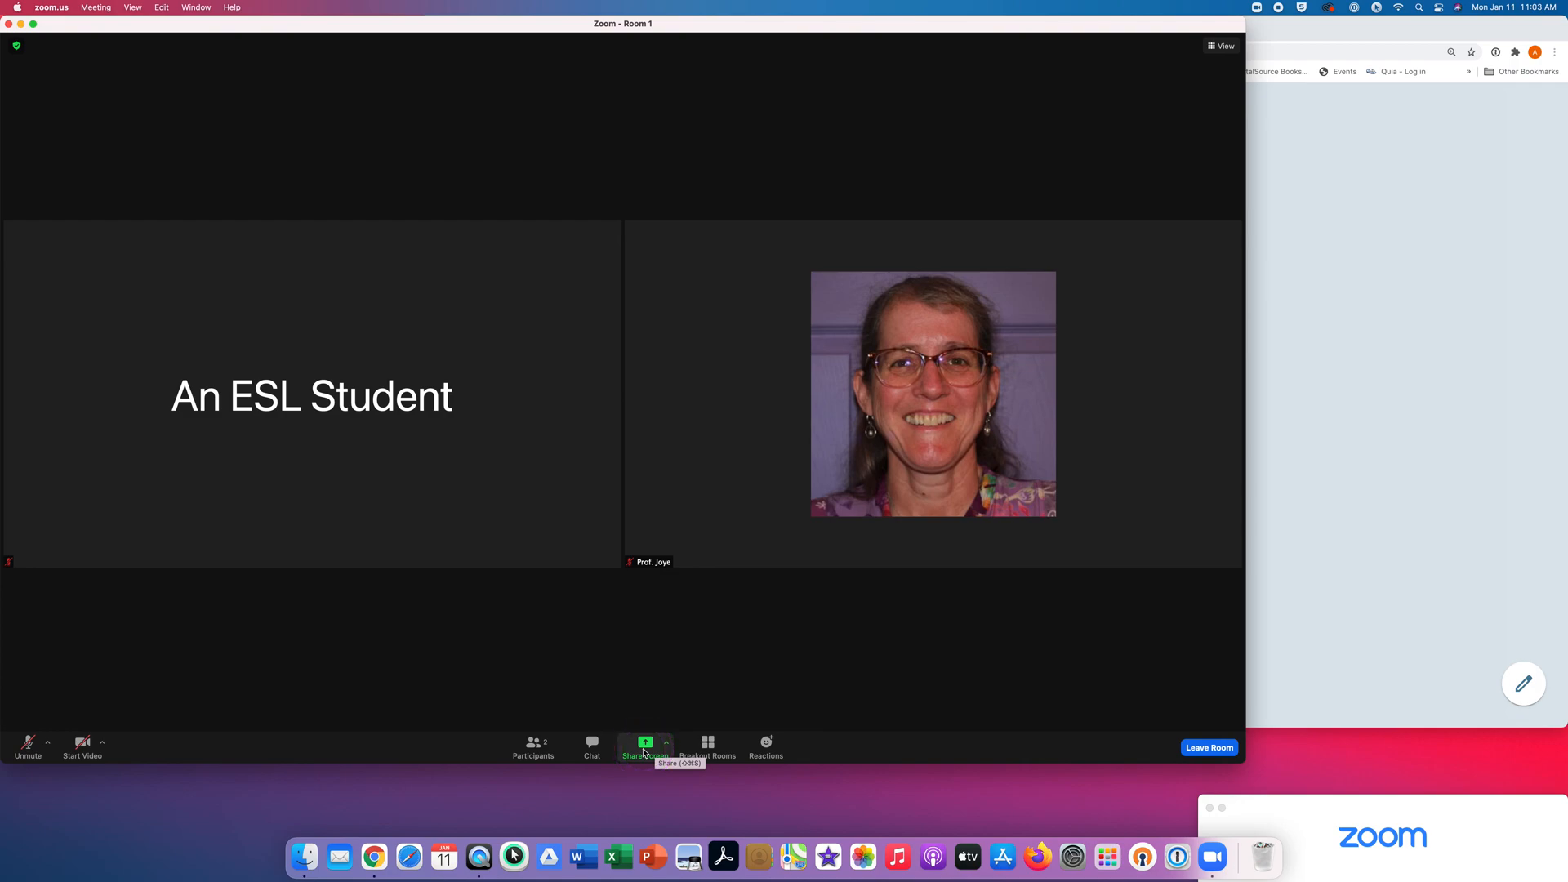
Select Desktop 1 in the Share Screen picker and confirm Share.
left_click(645, 744)
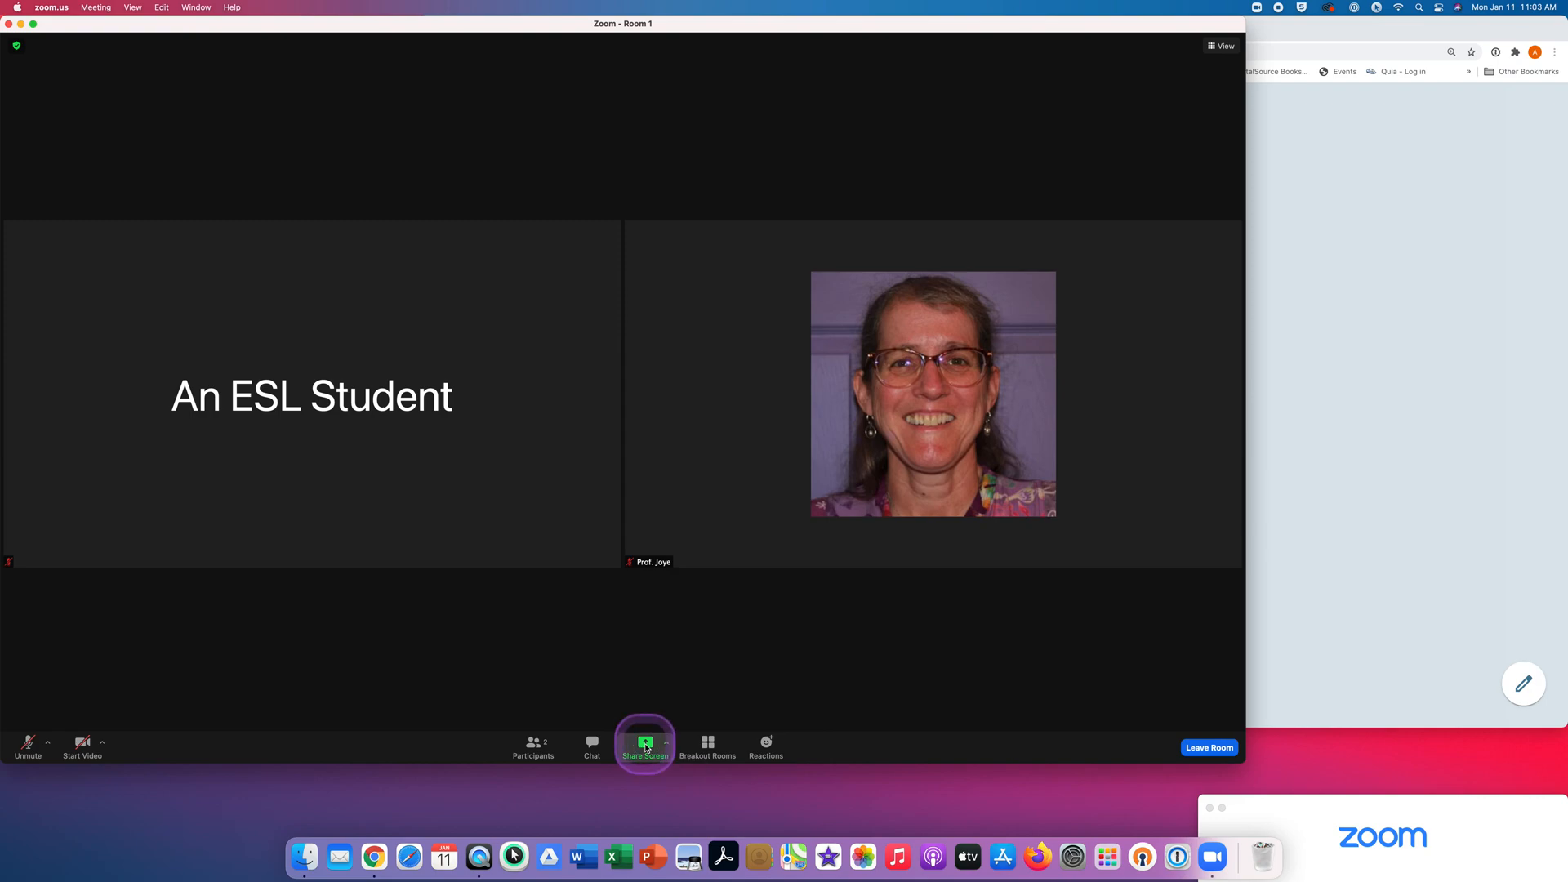
left_click(645, 744)
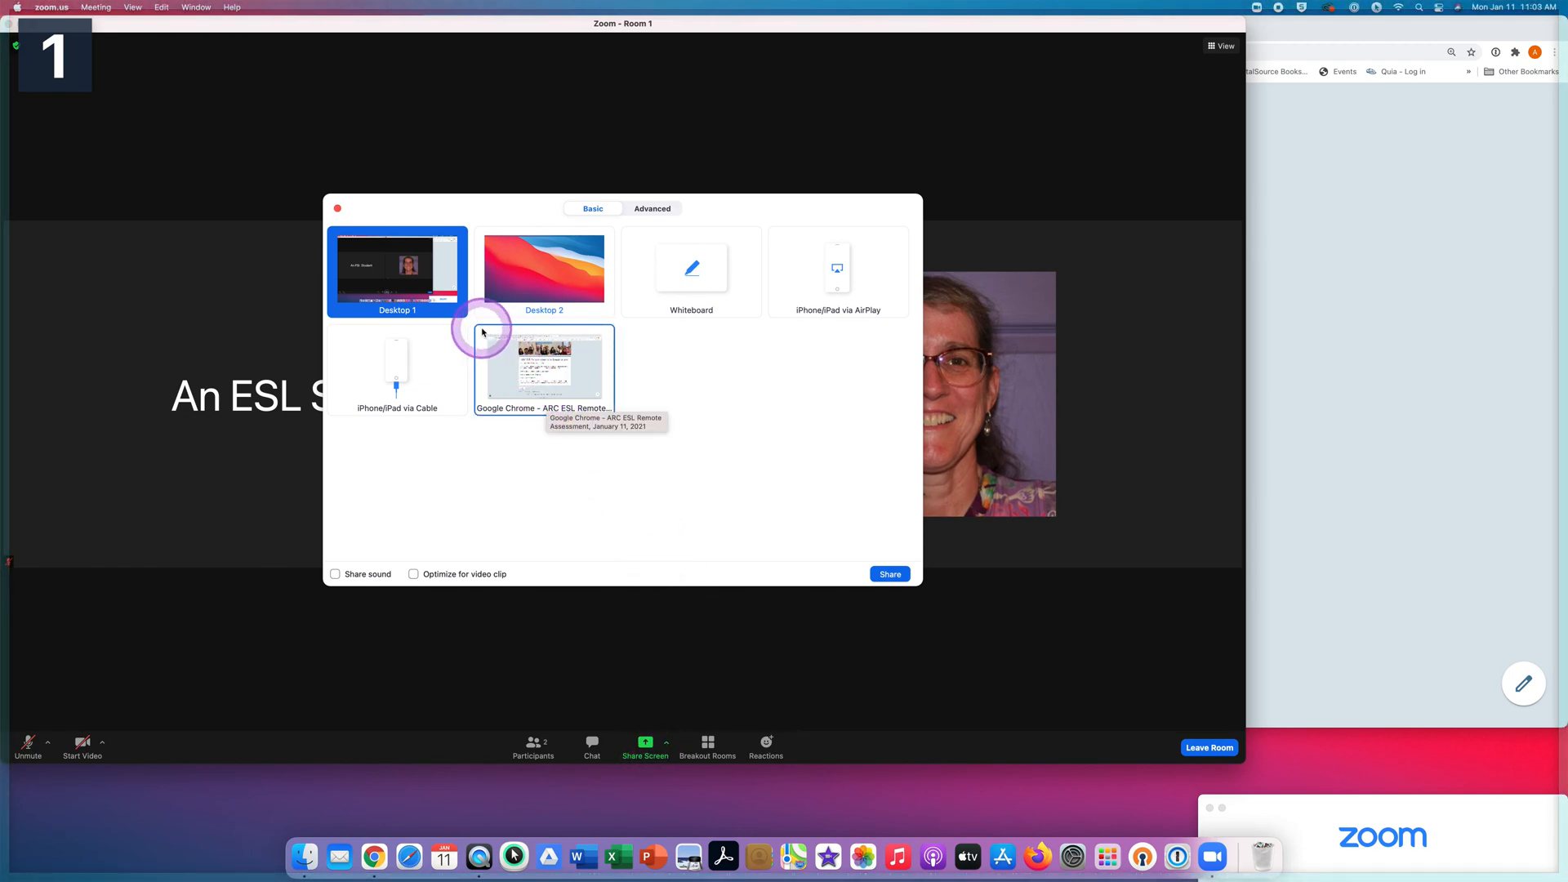
mouse_move(433, 276)
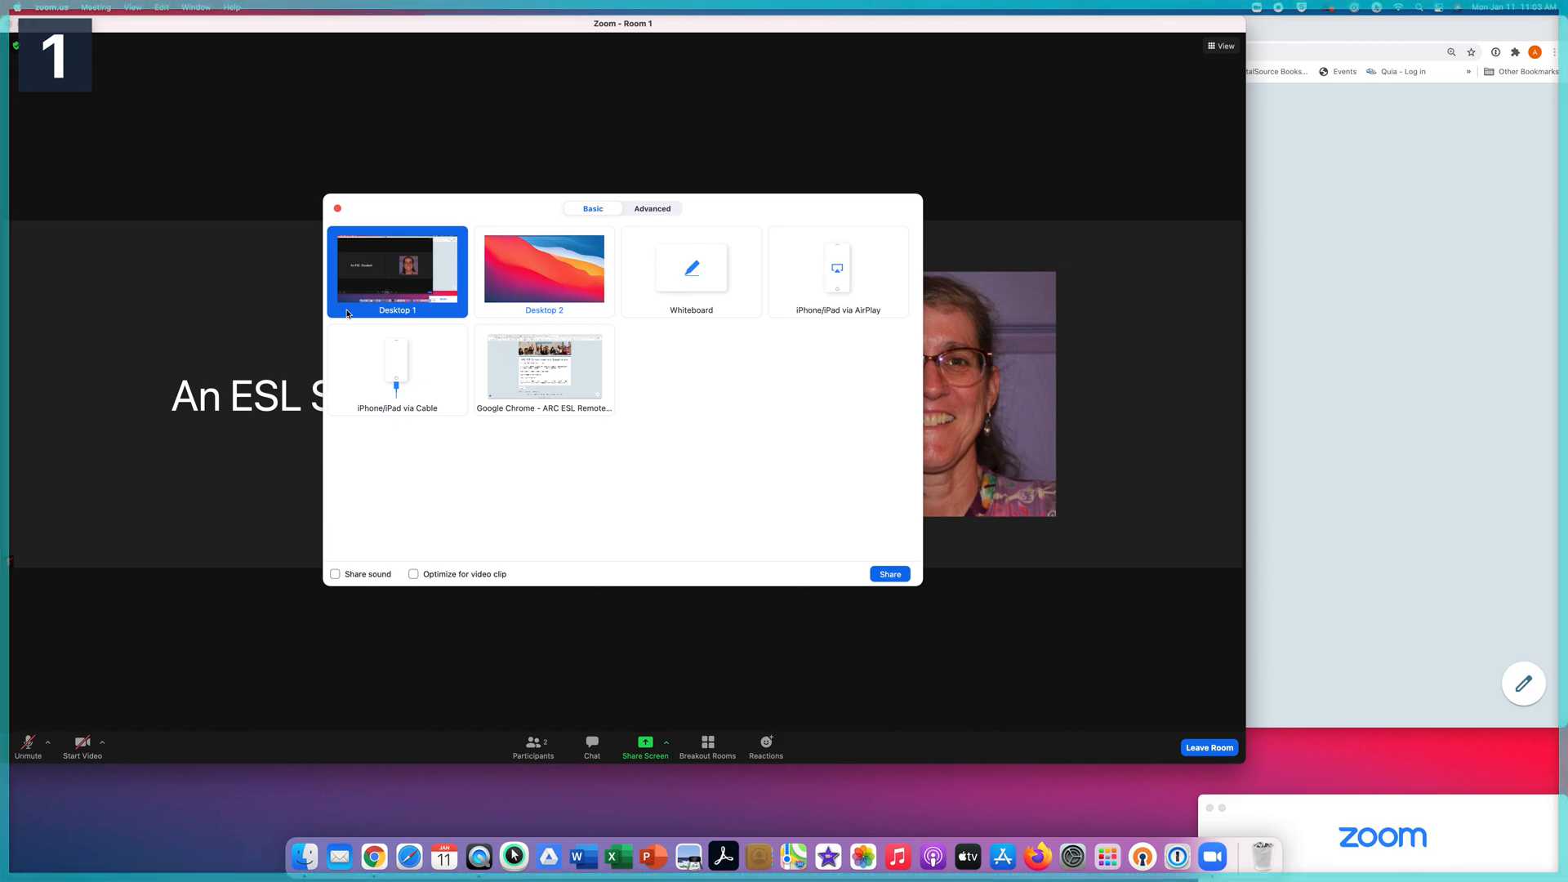
left_click(392, 320)
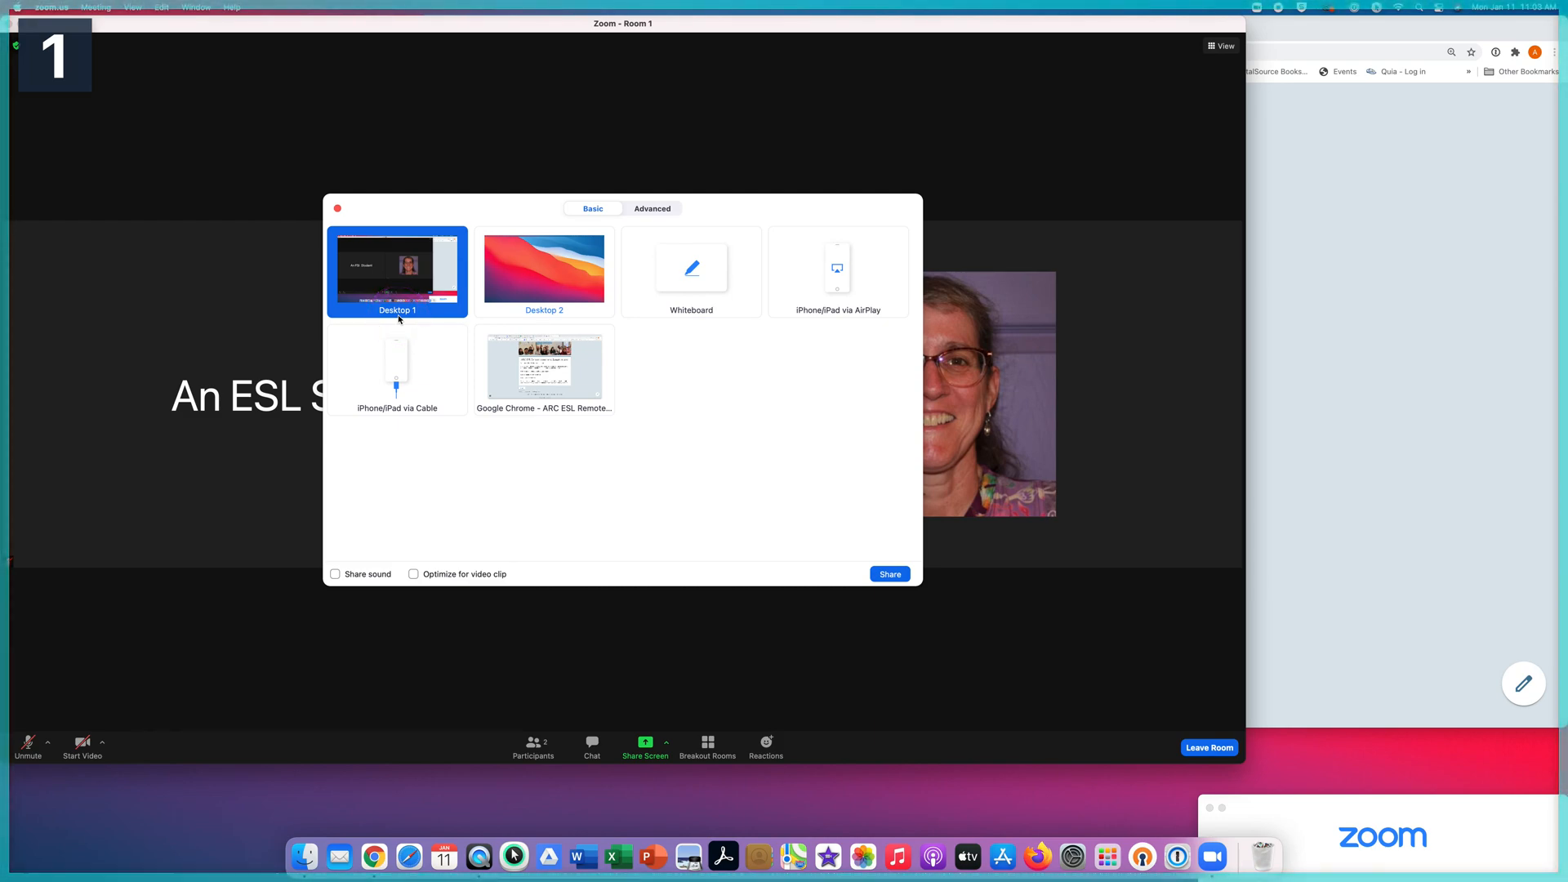
left_click(397, 318)
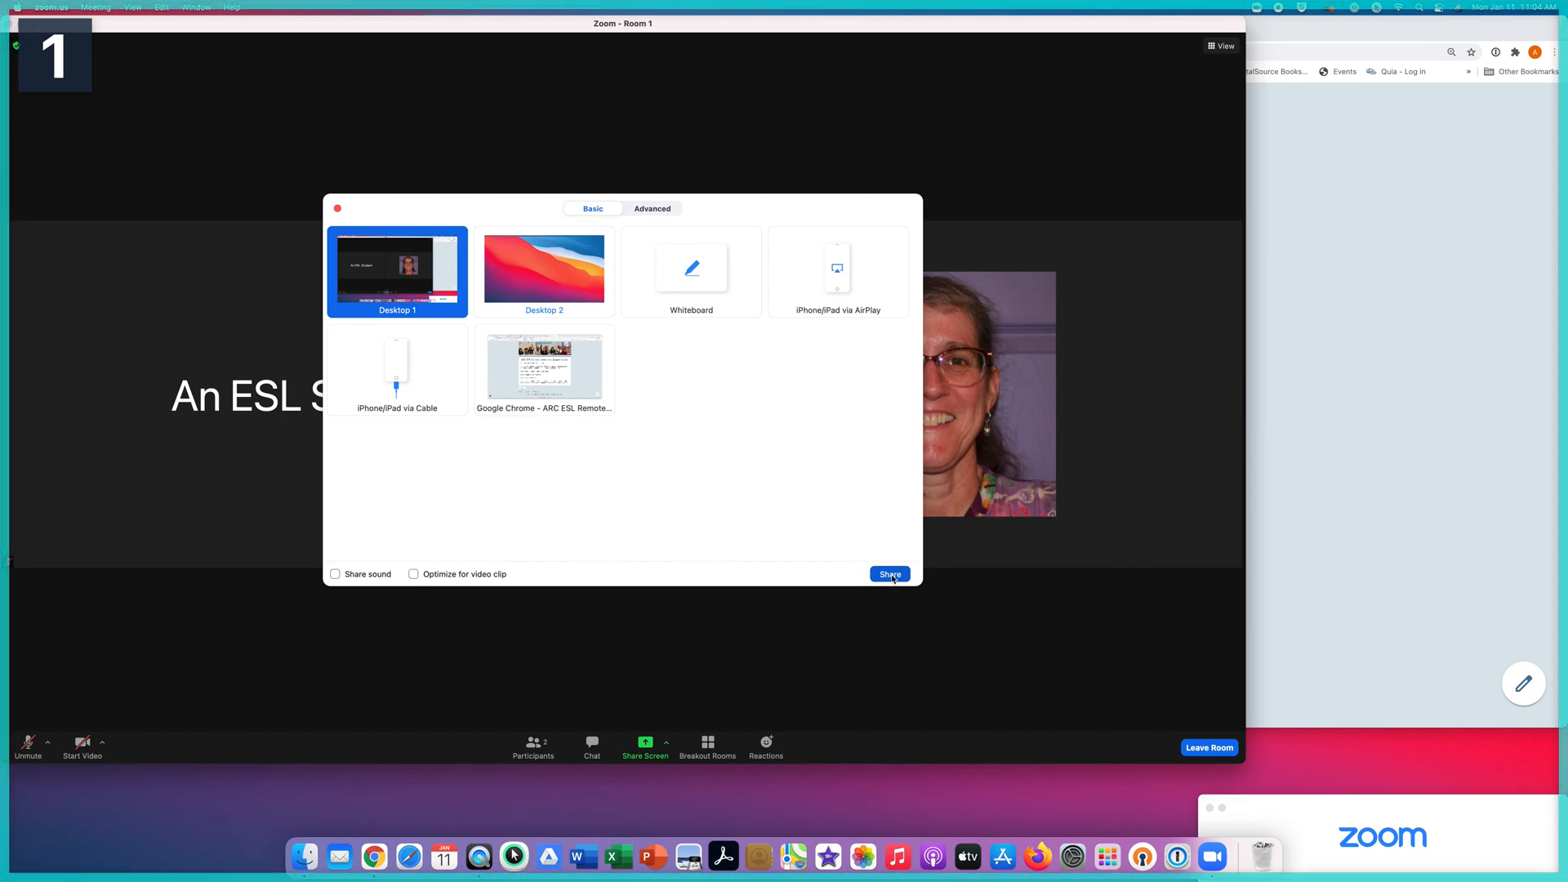
left_click(888, 573)
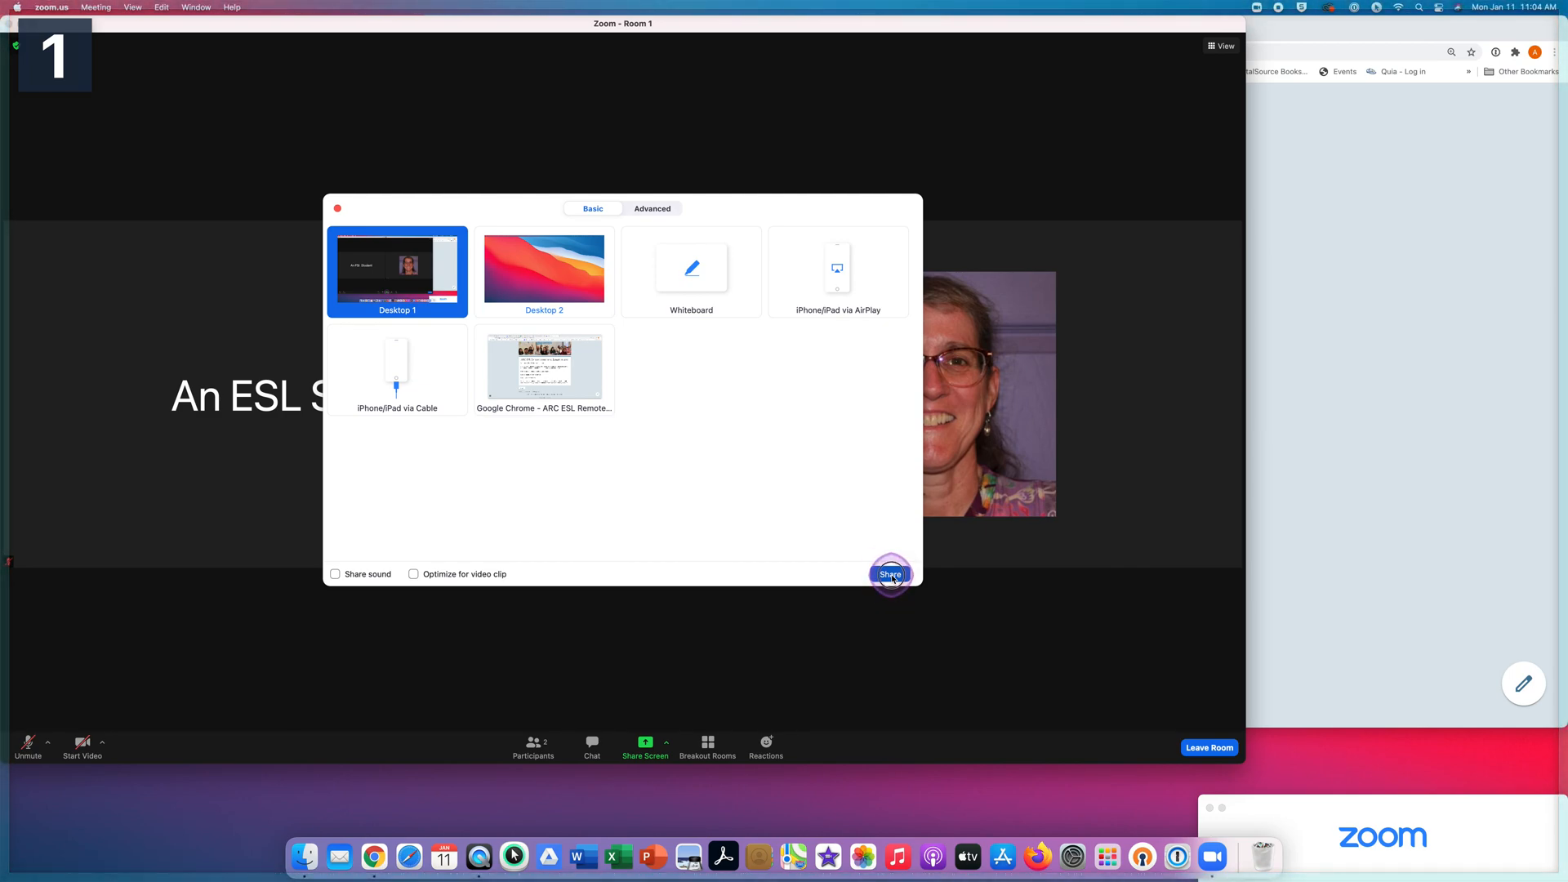
Close the sharing picker and return to Room 1's gallery view.
left_click(888, 574)
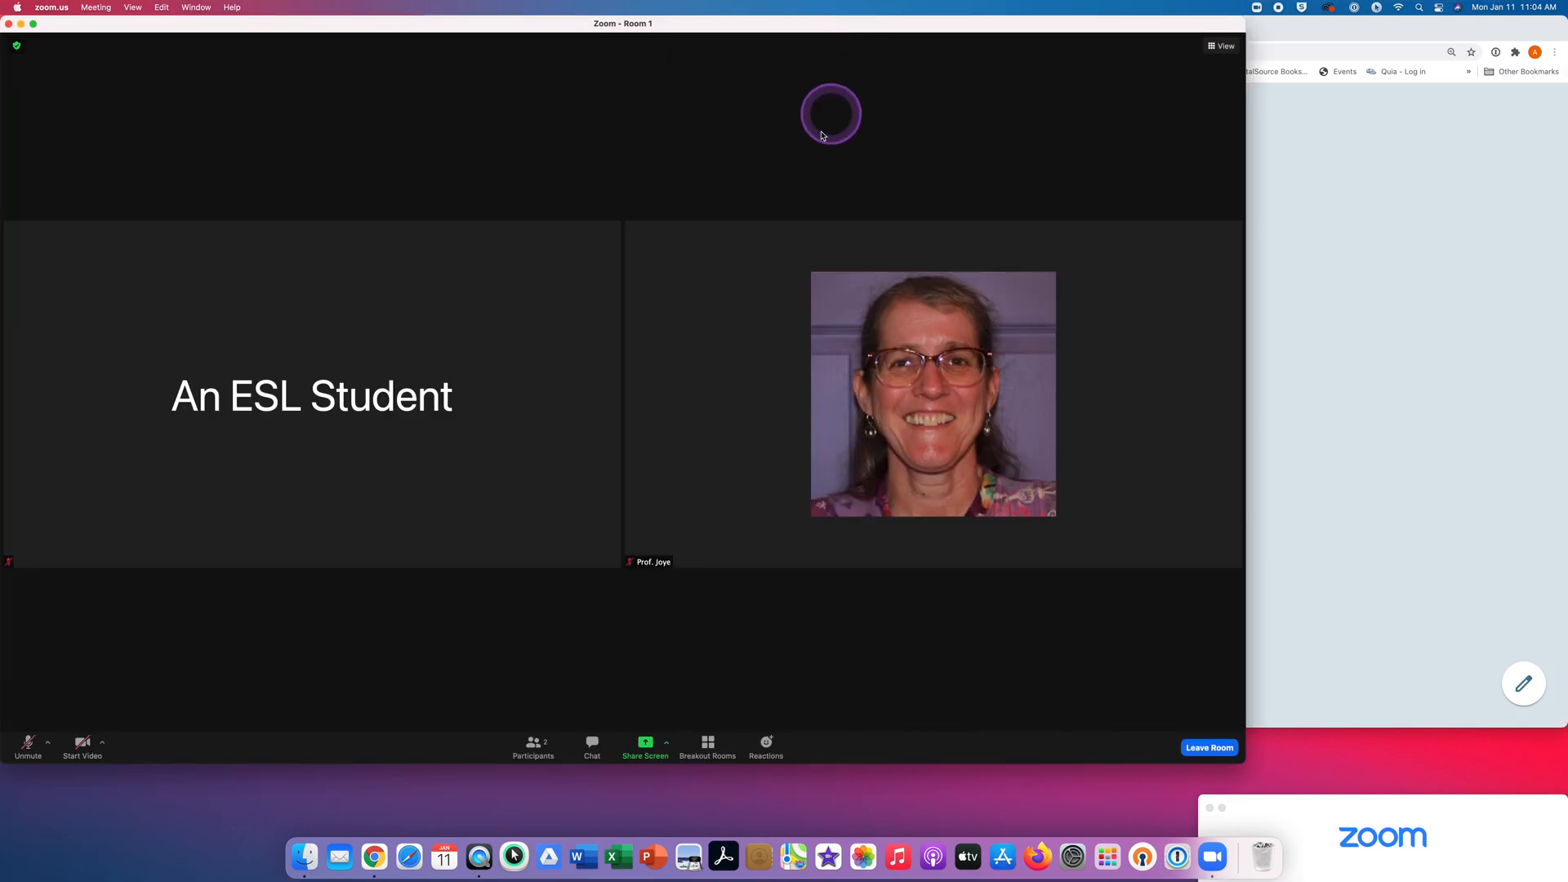
mouse_move(744, 318)
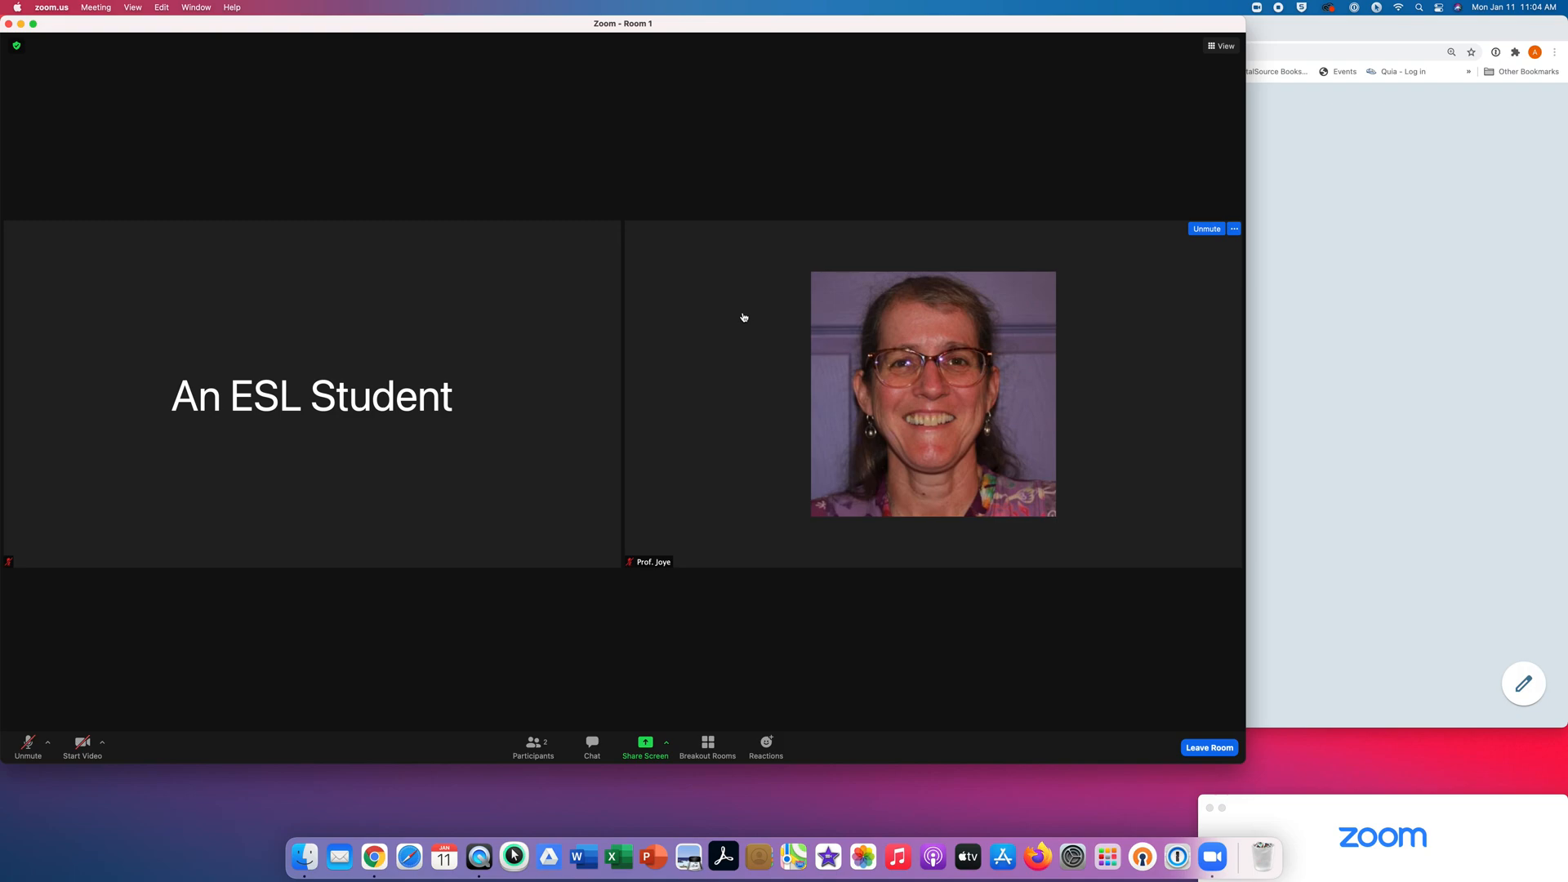
left_click(745, 315)
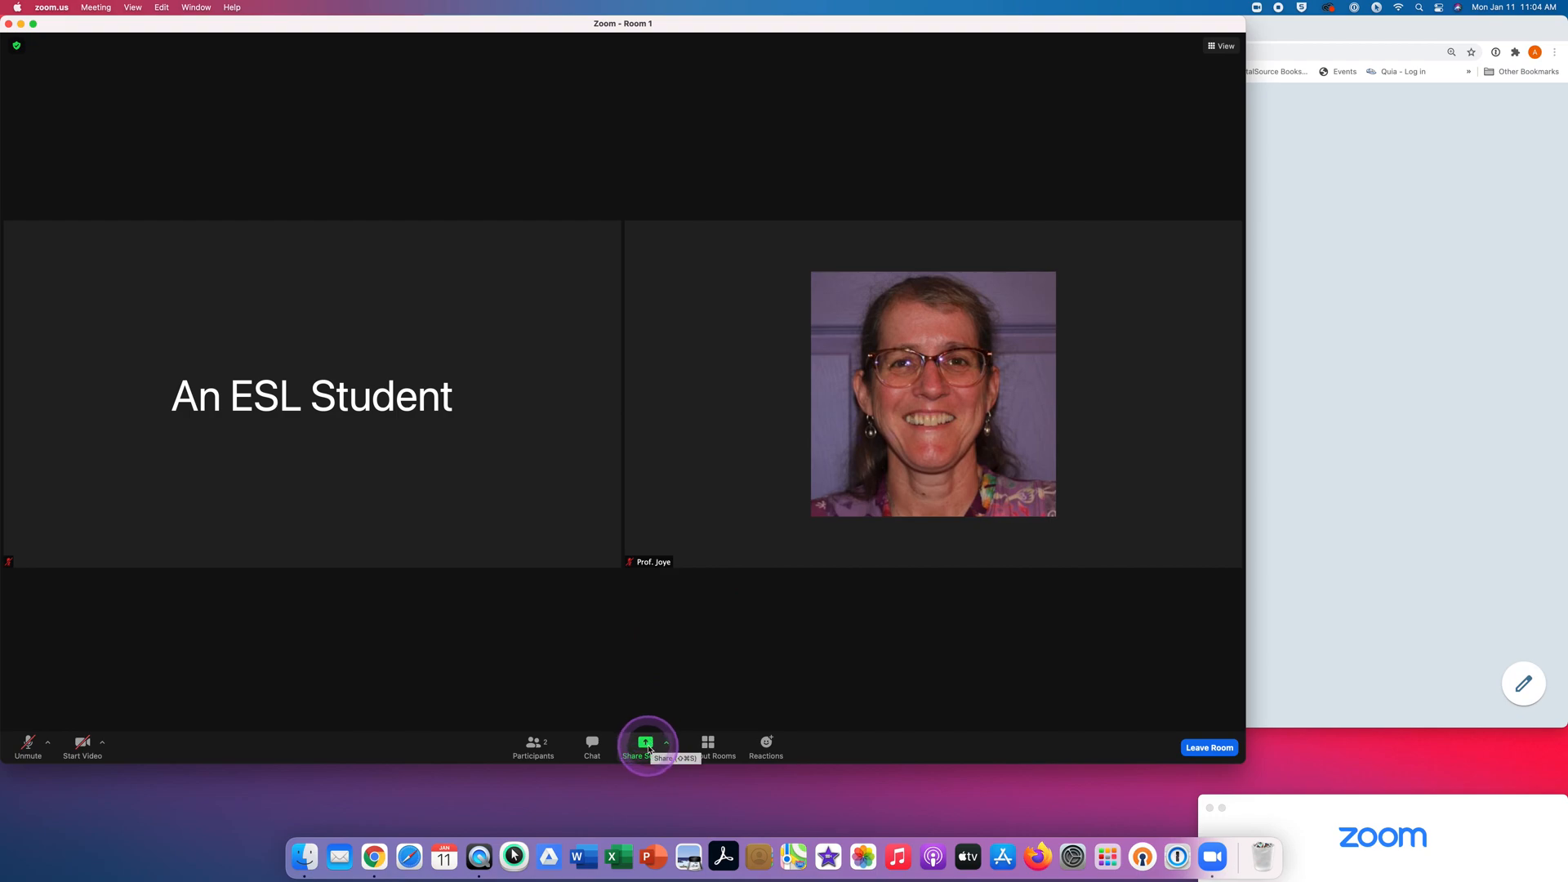
Share Desktop 1 so Room 1 sees the ARC ESL Remote Assessment form.
left_click(645, 745)
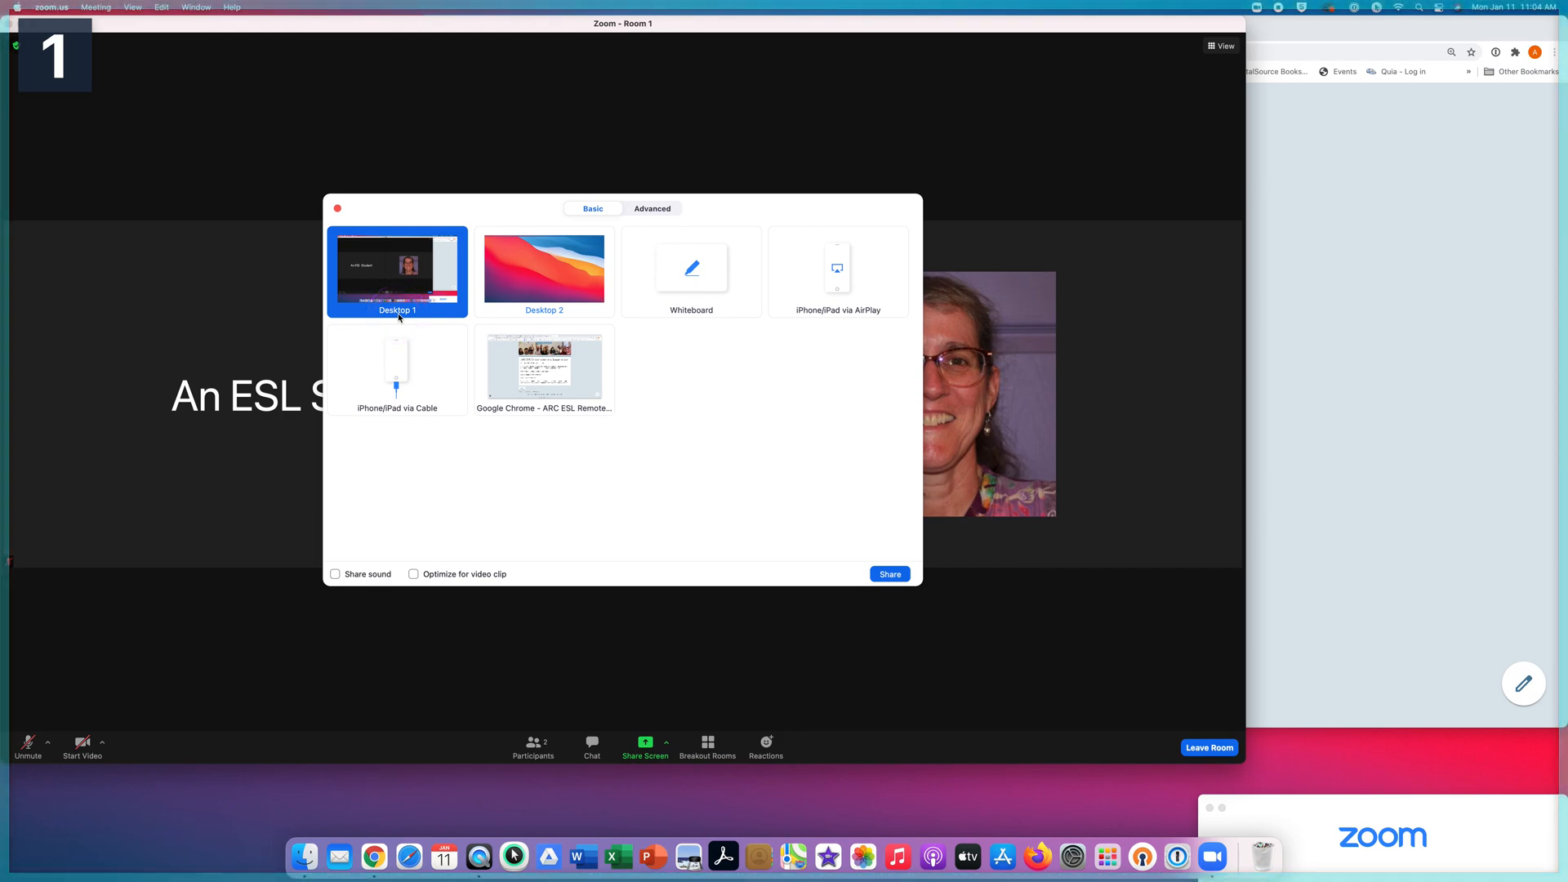
left_click(887, 574)
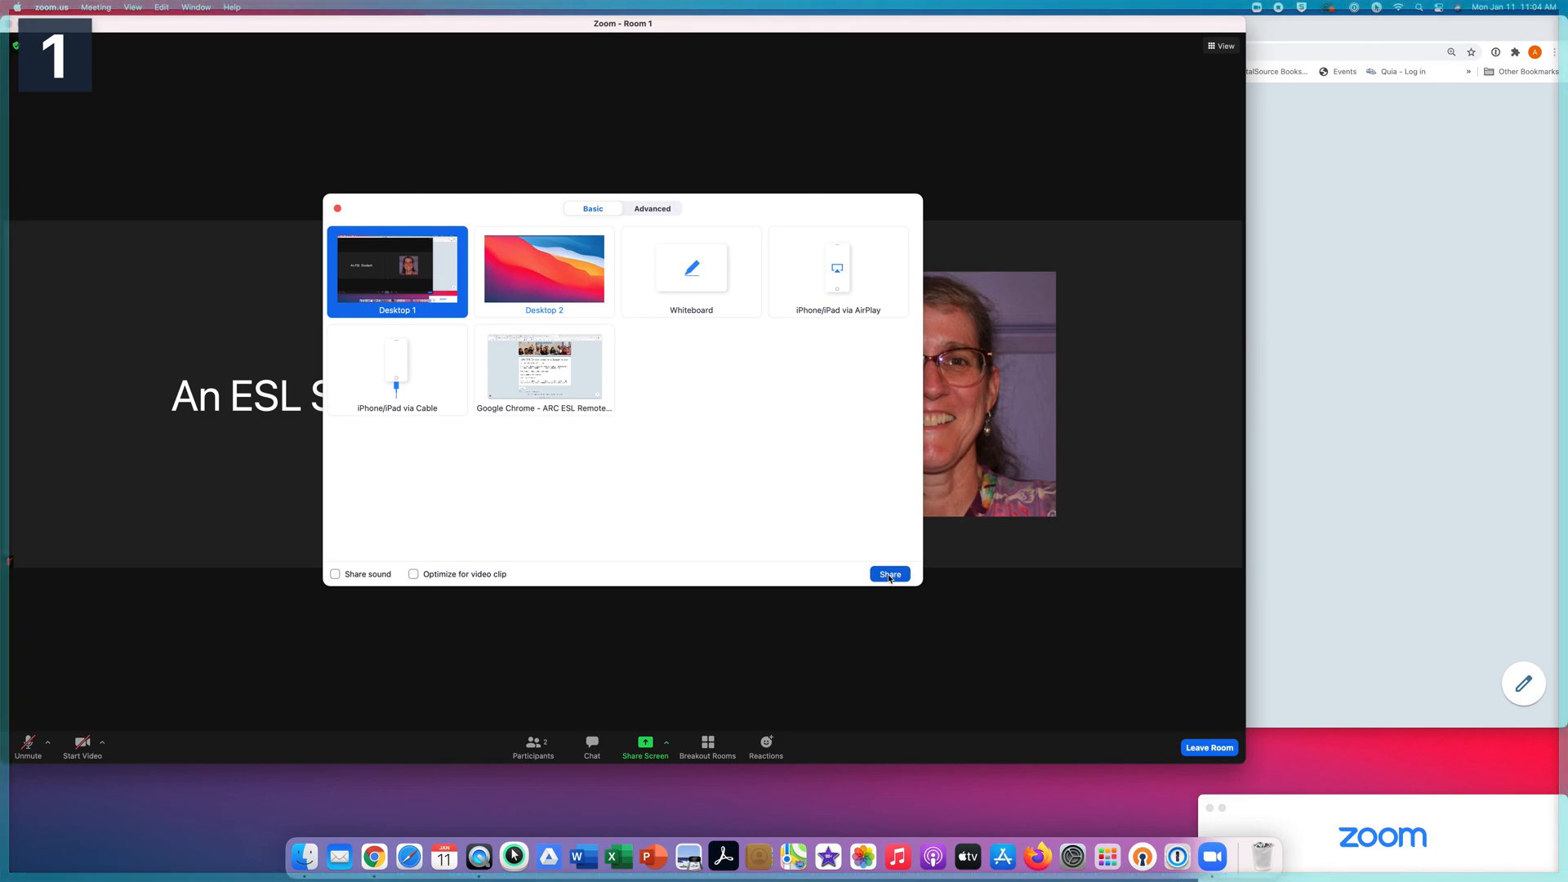
left_click(887, 574)
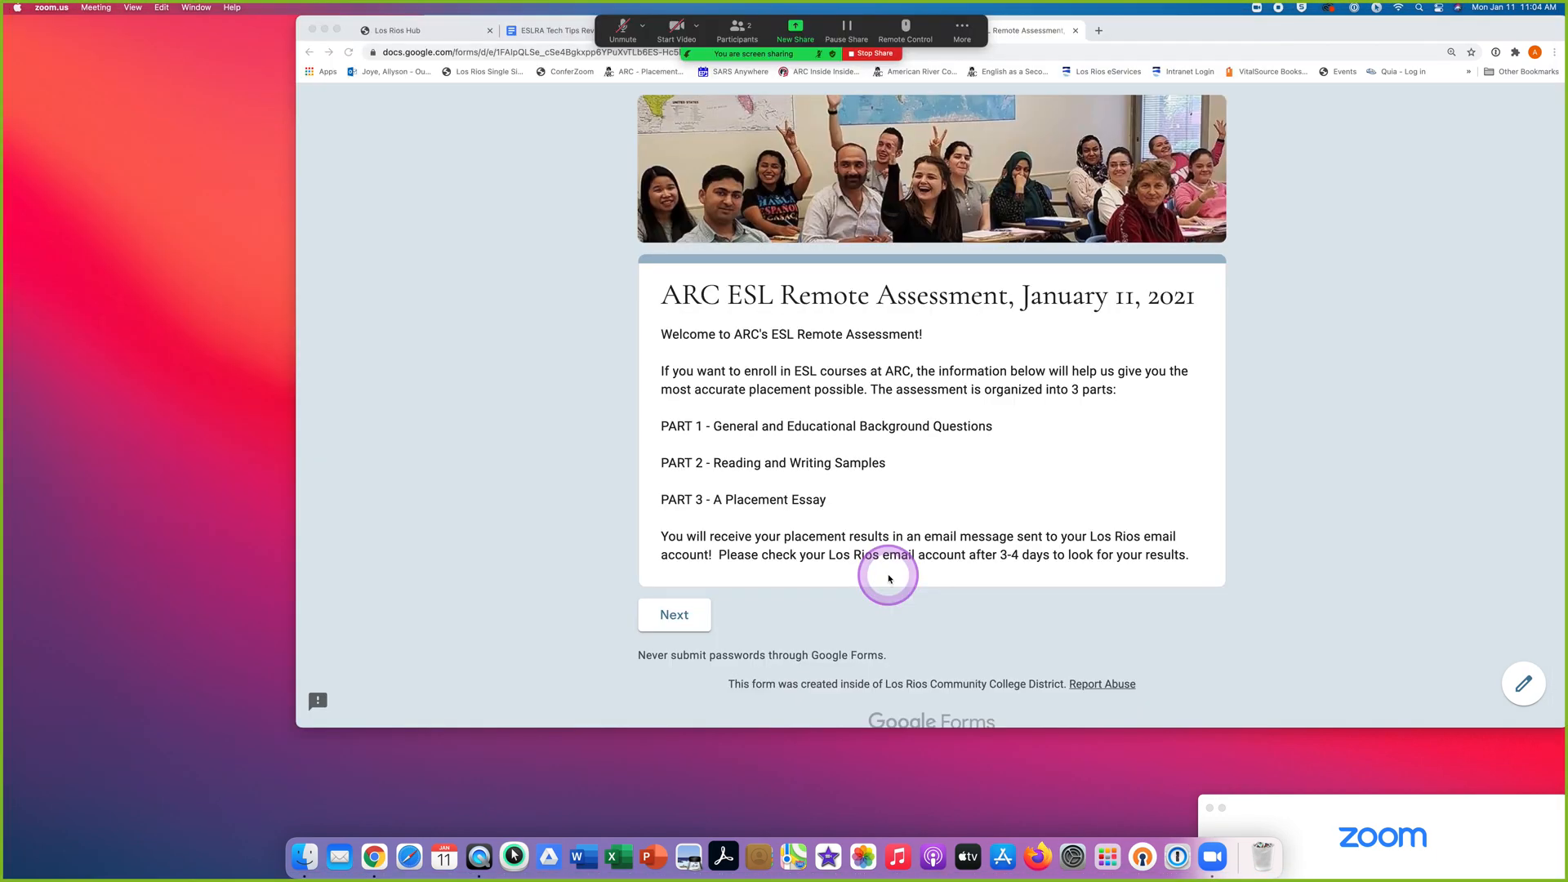